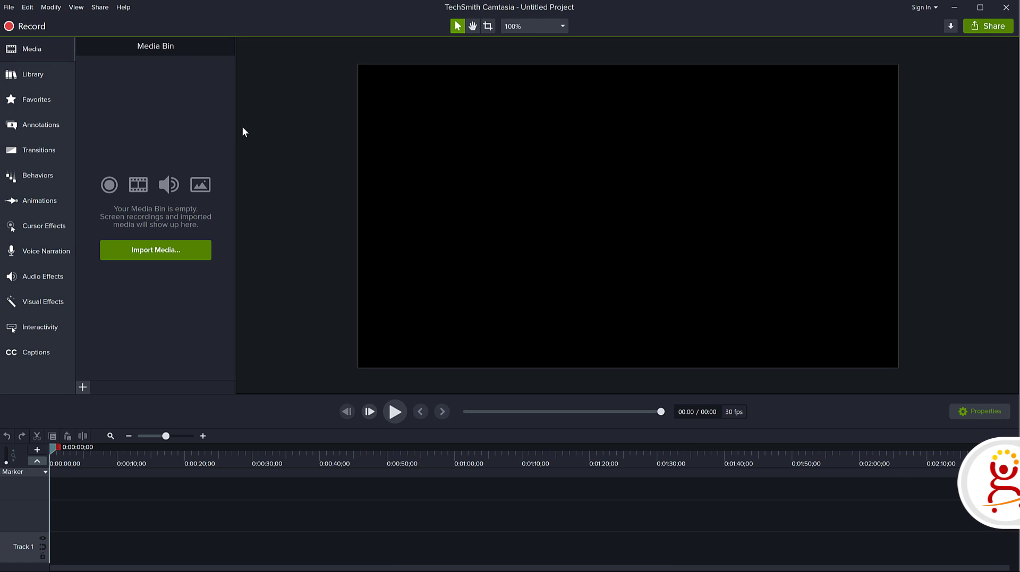
Step: Apply project settings with a 1080p HD canvas and black background
click(487, 26)
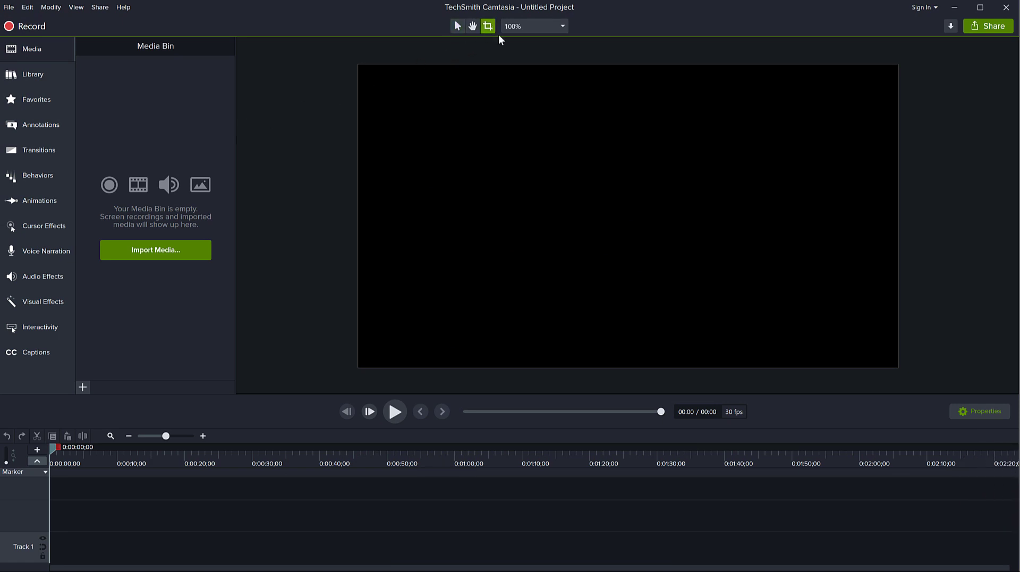
click(534, 26)
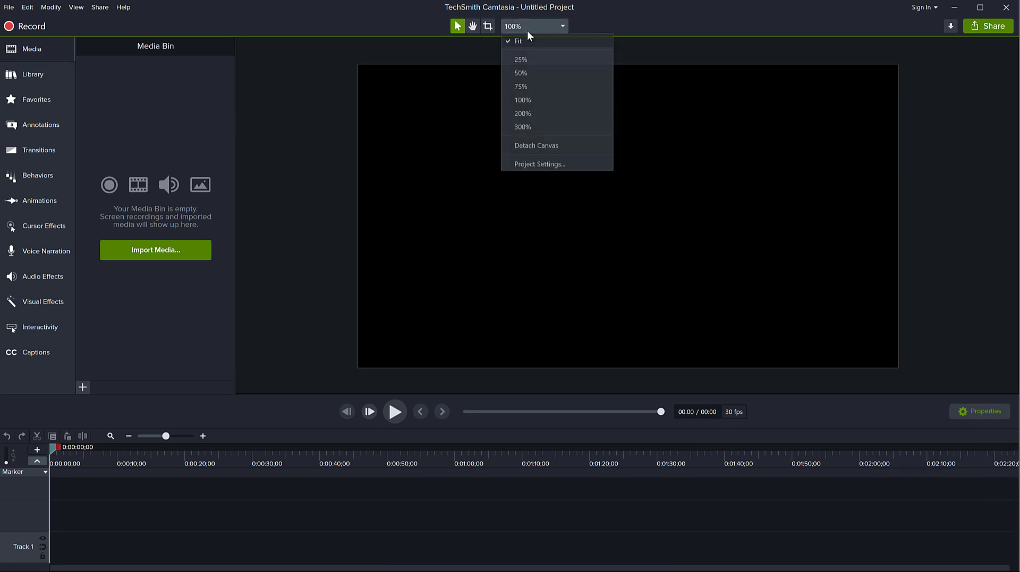
mouse_move(524, 173)
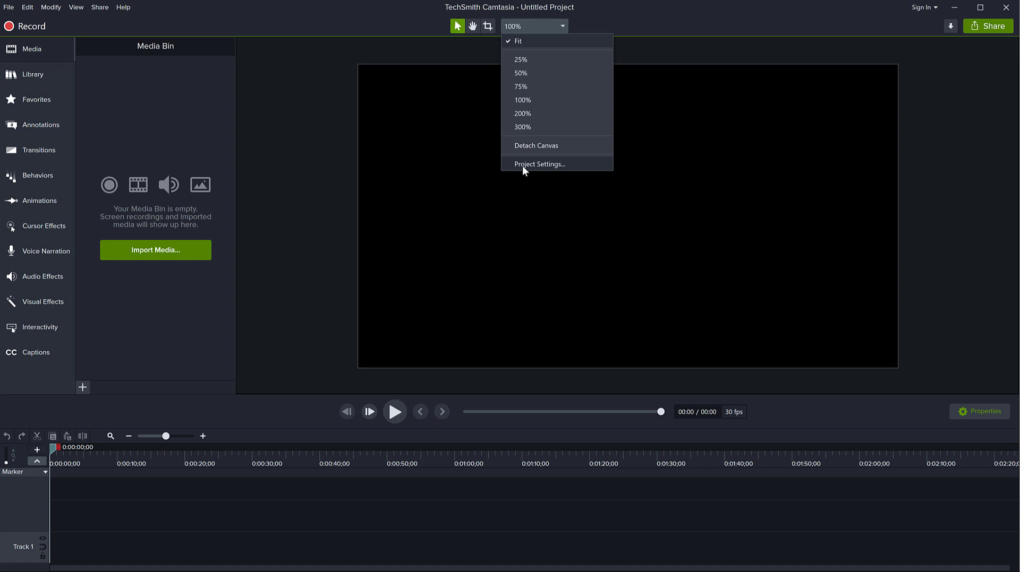
click(539, 164)
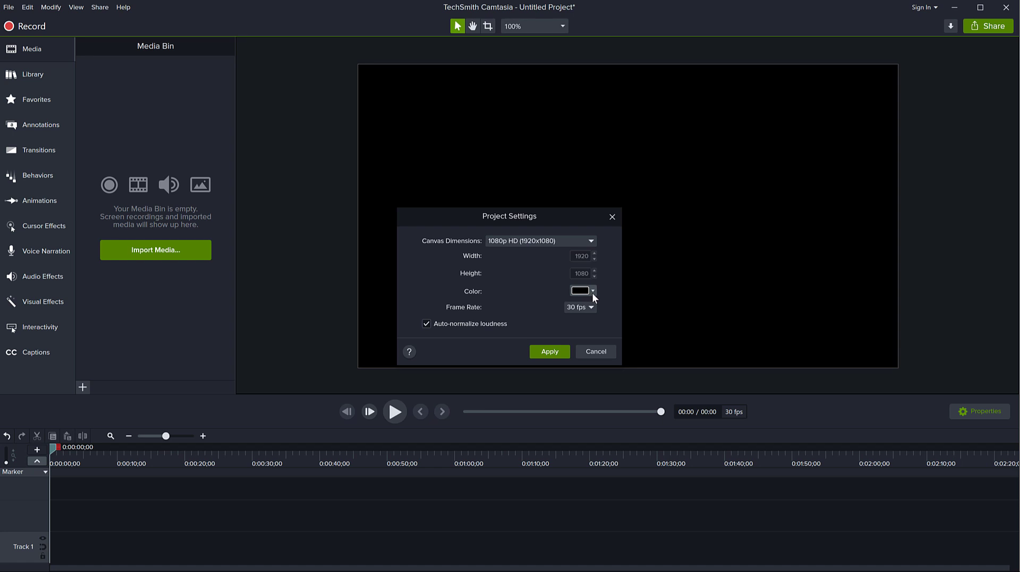
click(548, 351)
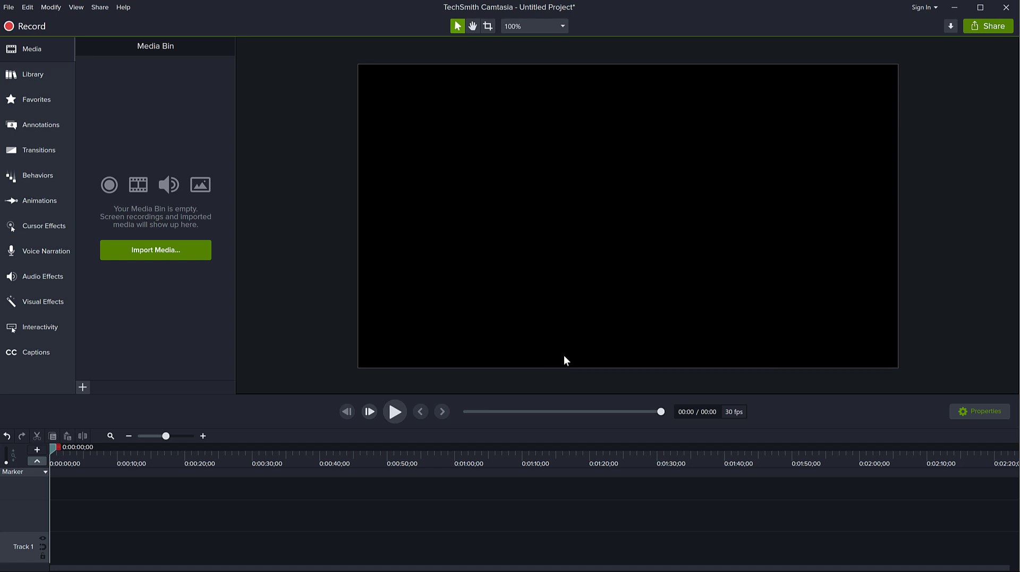
mouse_move(562, 354)
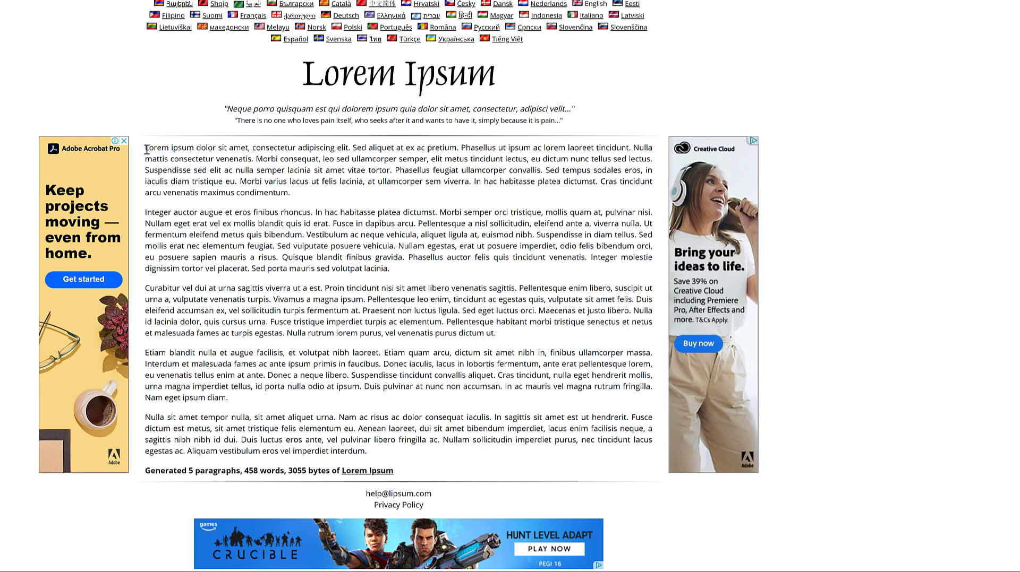
Step: Select the first two lorem ipsum paragraphs on lipsum.com
drag(145, 147, 393, 269)
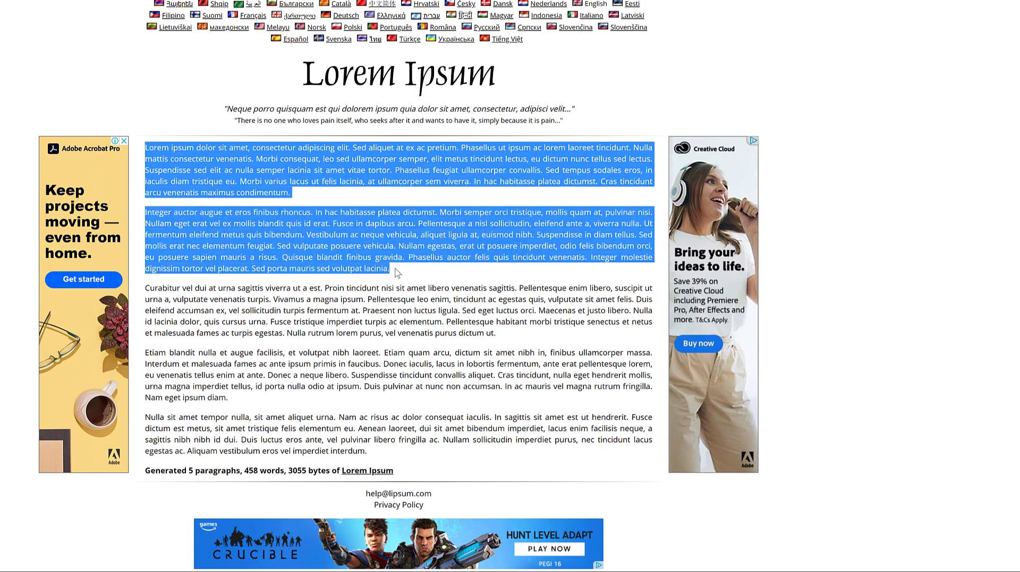
mouse_move(385, 245)
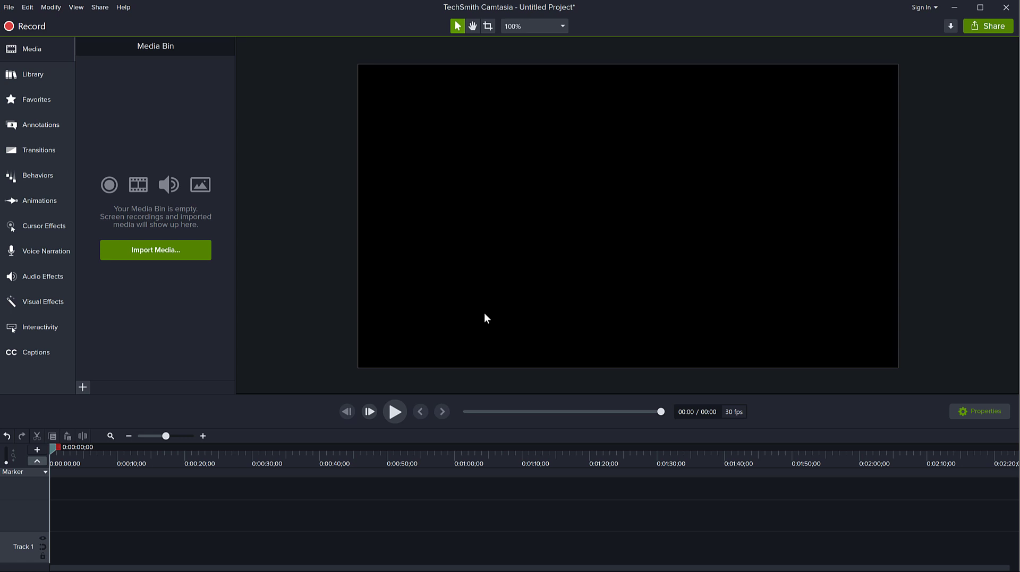
mouse_move(490, 165)
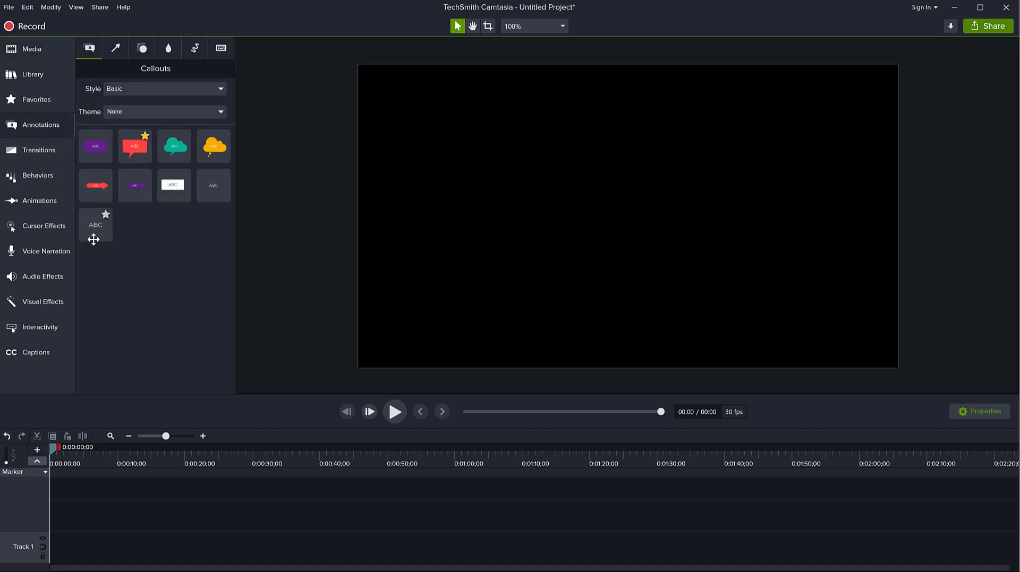
Step: Add the plain ABC text callout to the black canvas
click(96, 225)
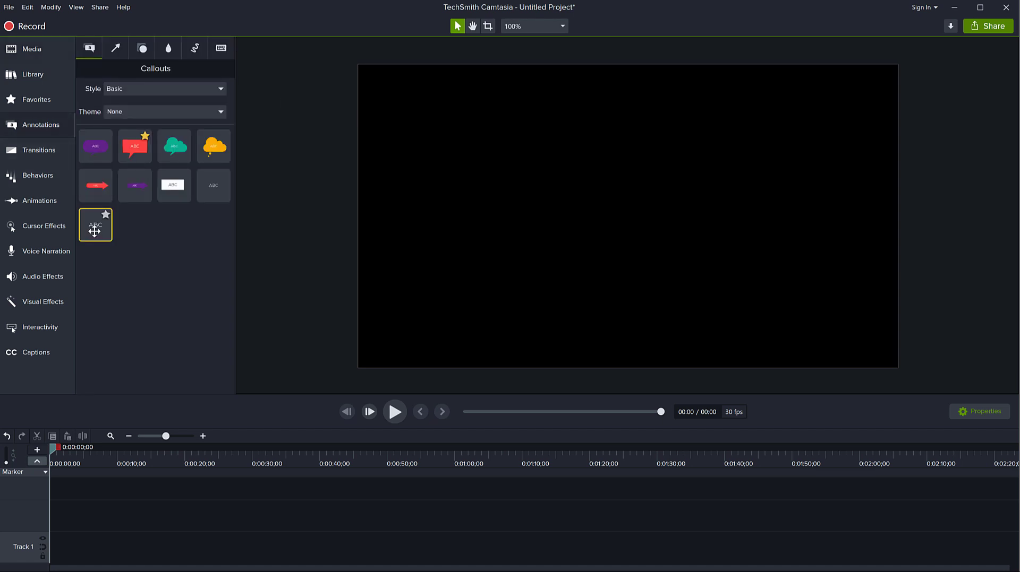
click(212, 185)
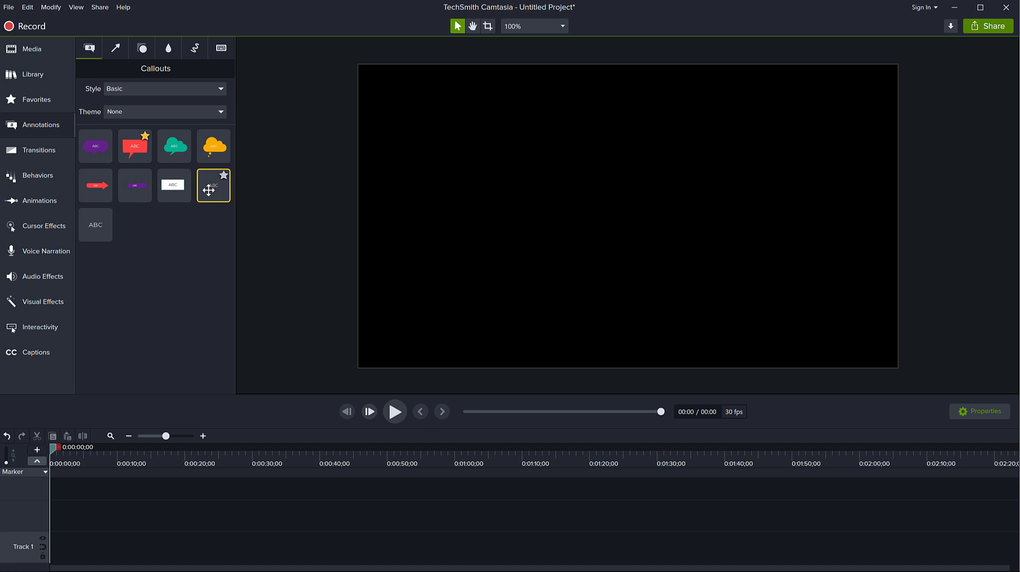
mouse_move(188, 232)
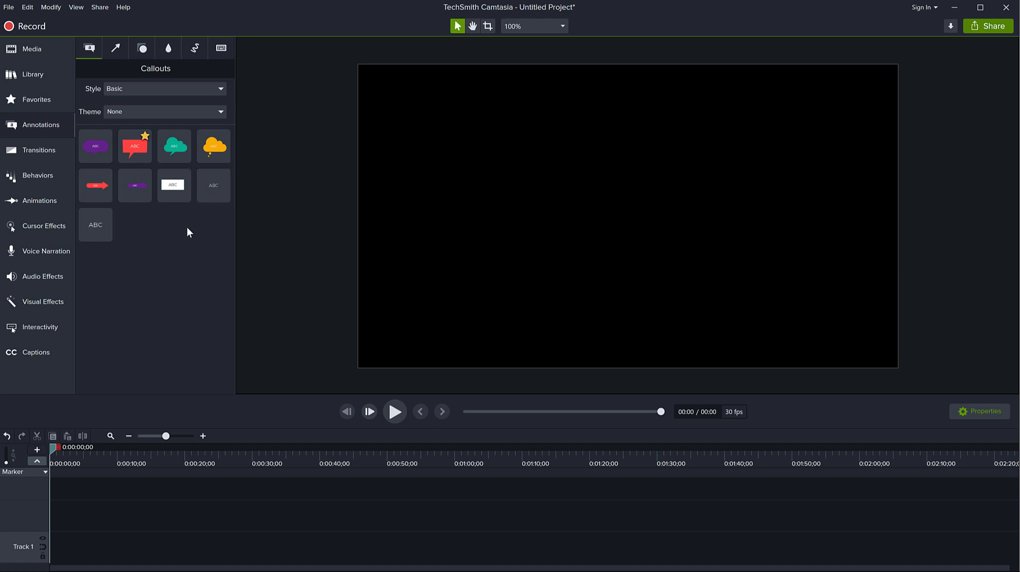
click(96, 224)
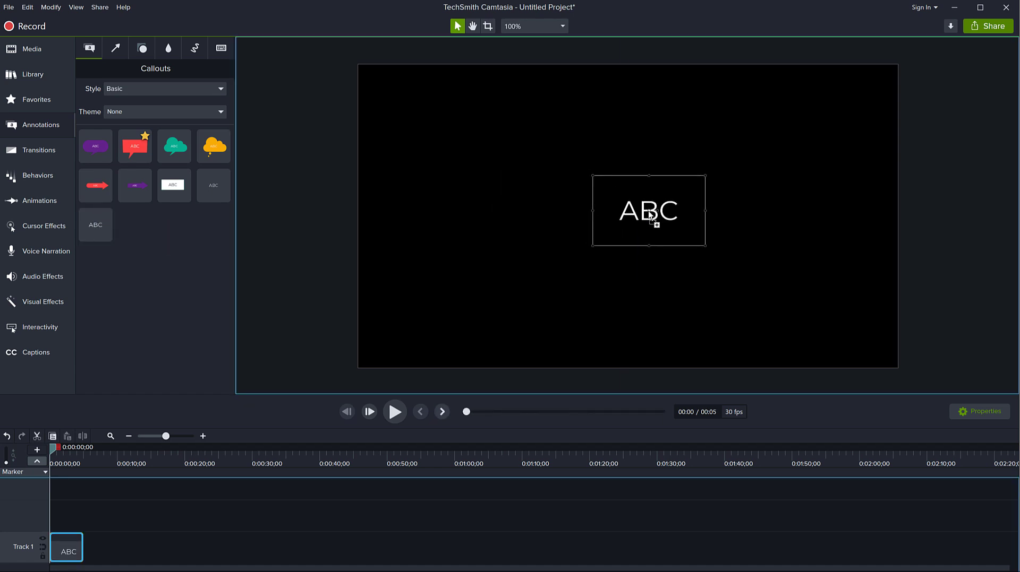
Step: Nudge the ABC text box slightly left on the canvas
drag(648, 210, 627, 203)
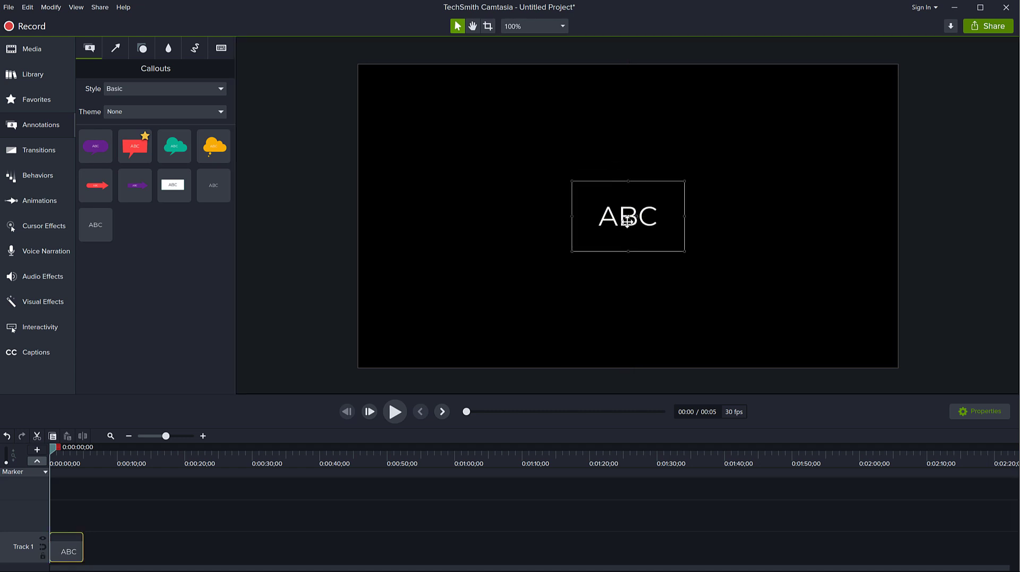
mouse_move(626, 222)
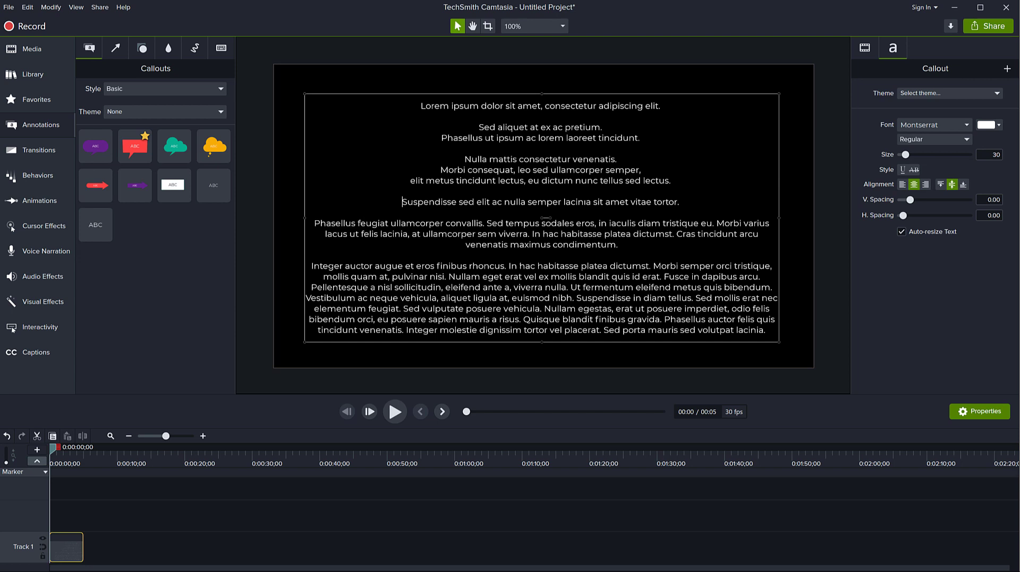
Step: Bold the 'Sed aliquet at ex ac pretium' line and reduce the text size to 16
double_click(502, 127)
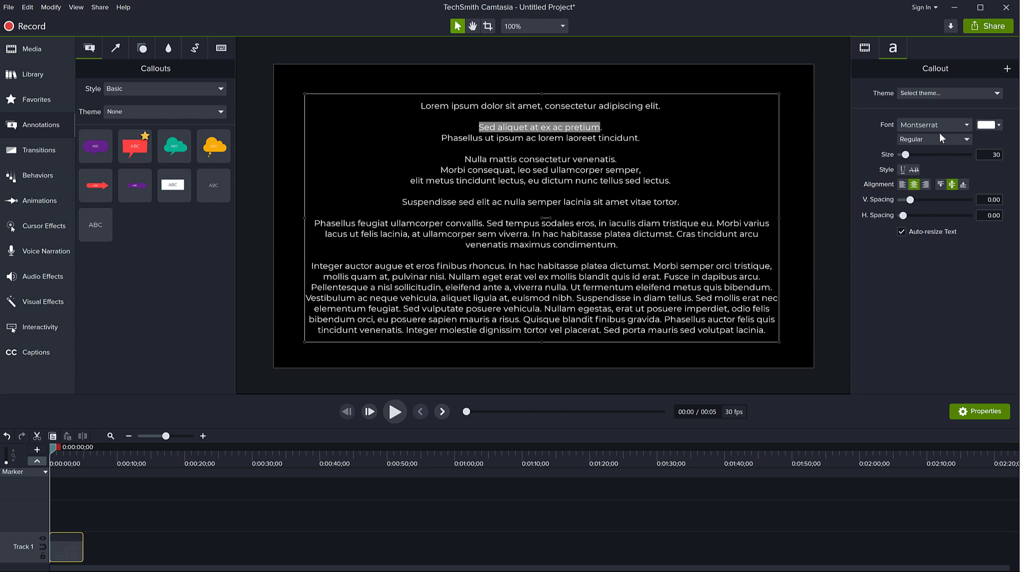
click(932, 139)
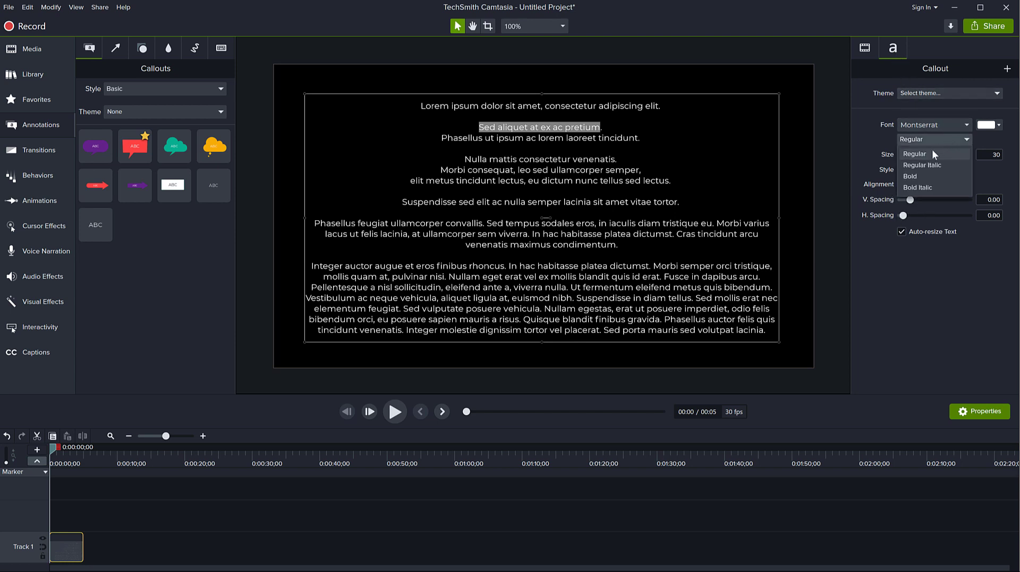
click(910, 176)
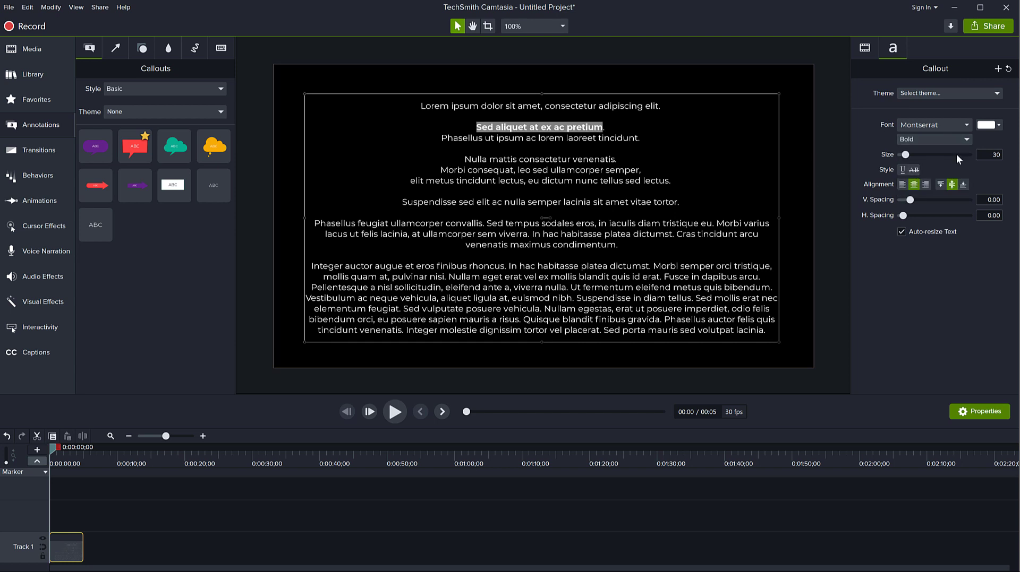
click(985, 124)
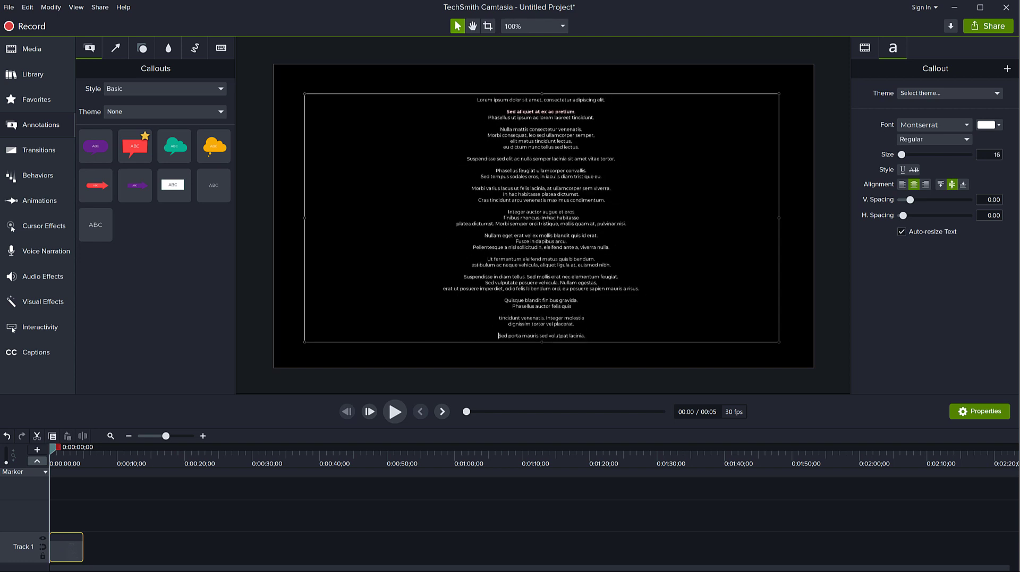
Step: Zoom the canvas out and enlarge the credits text past the canvas bottom
click(988, 155)
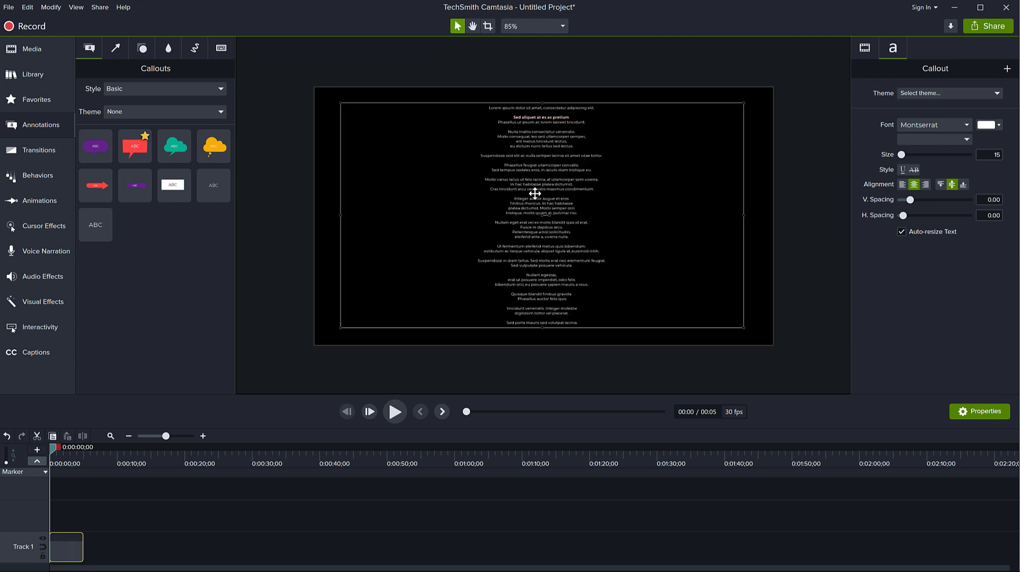
click(554, 26)
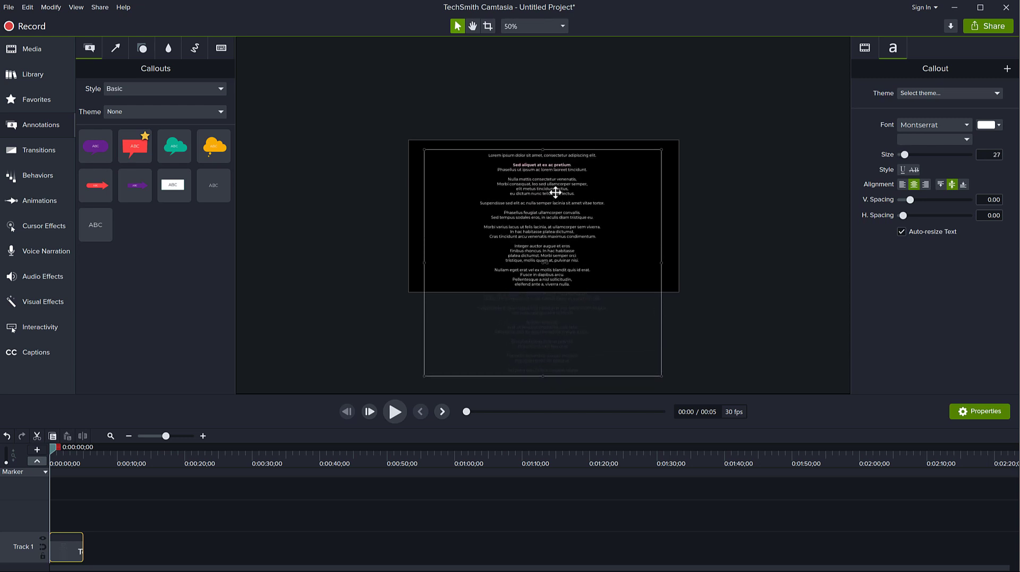
drag(543, 151, 542, 133)
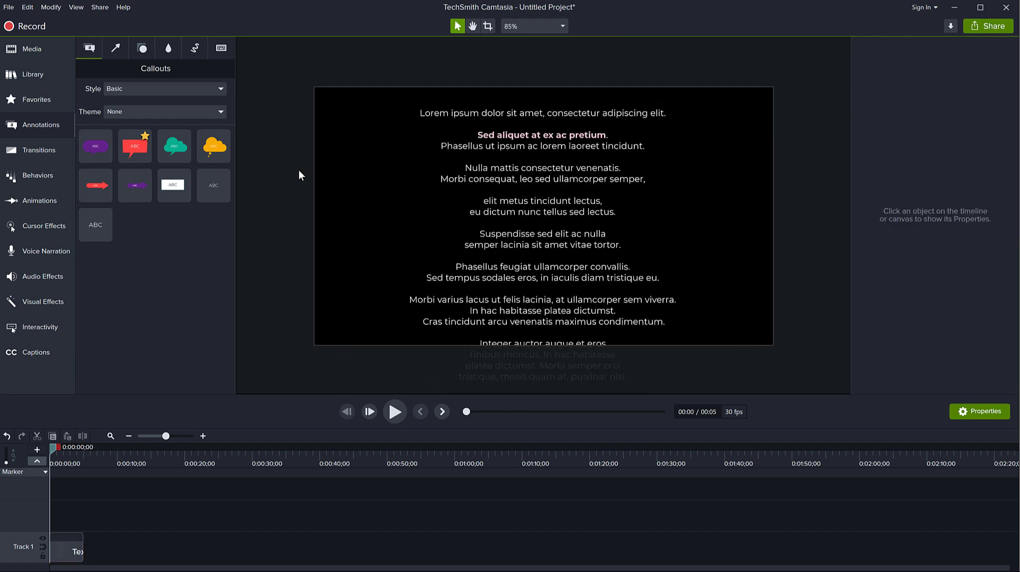
Step: Extend the Track 1 credits clip to span 30 seconds
click(67, 550)
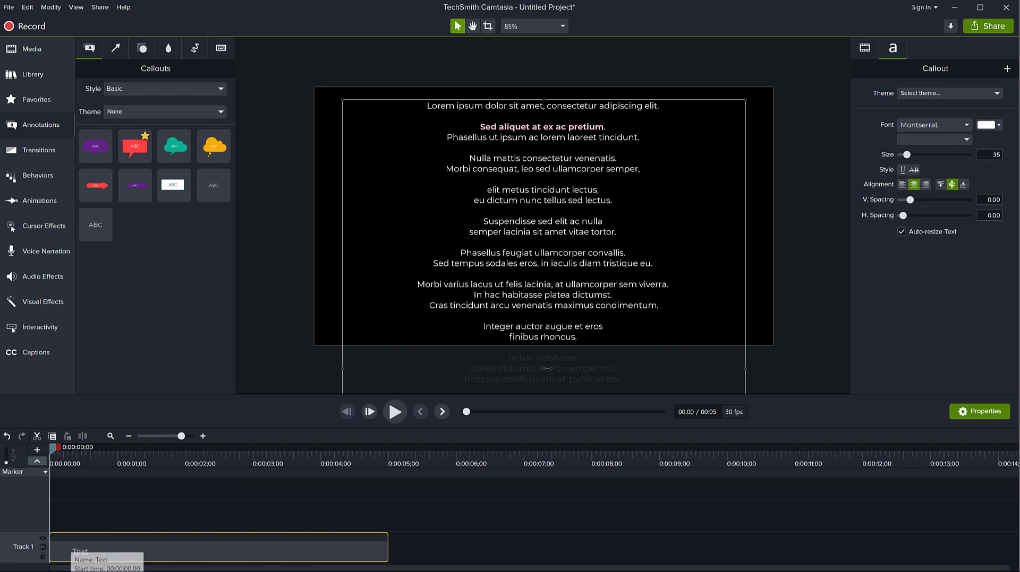
mouse_move(386, 550)
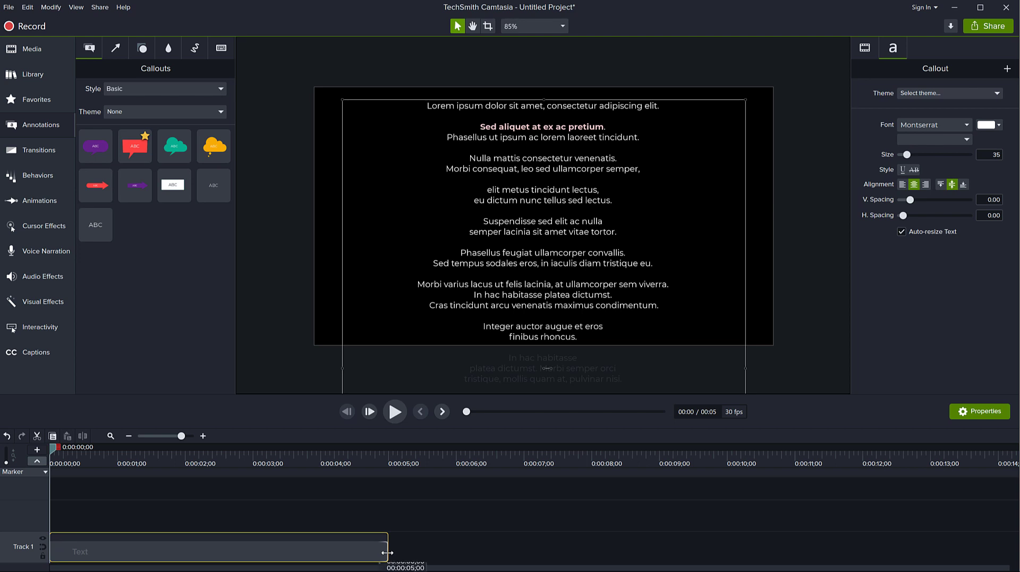
drag(387, 551, 695, 548)
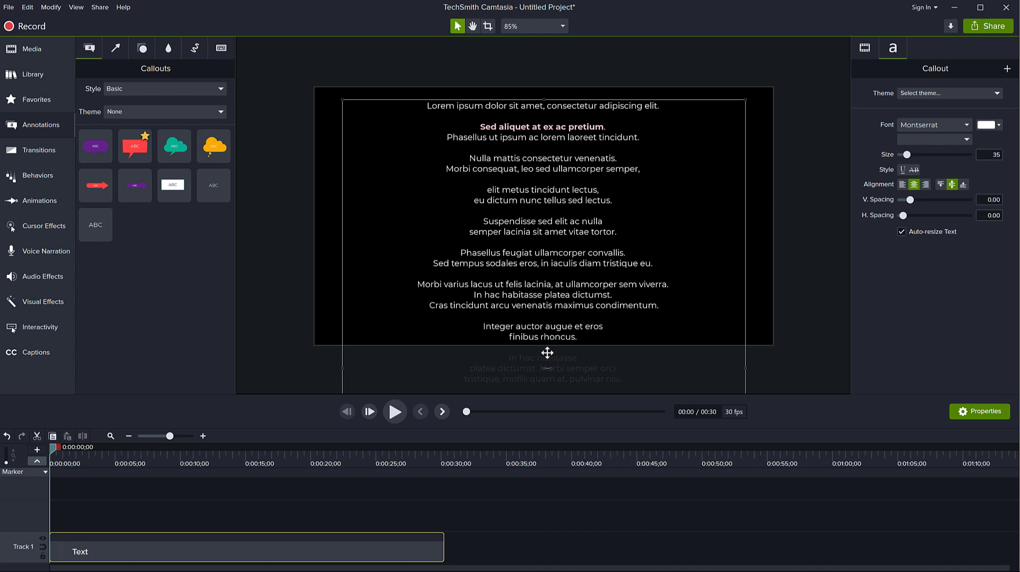
mouse_move(541, 362)
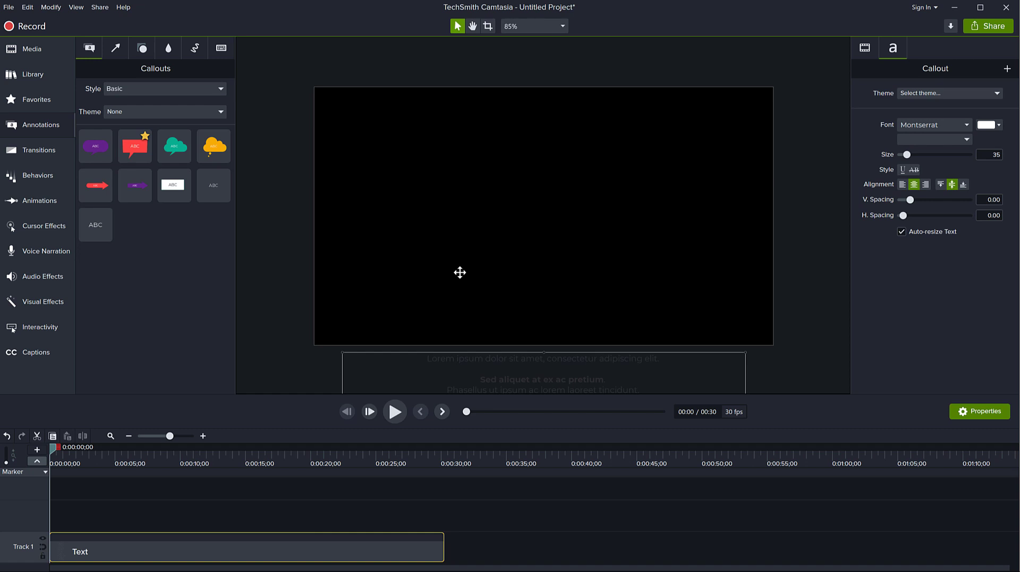
mouse_move(27, 99)
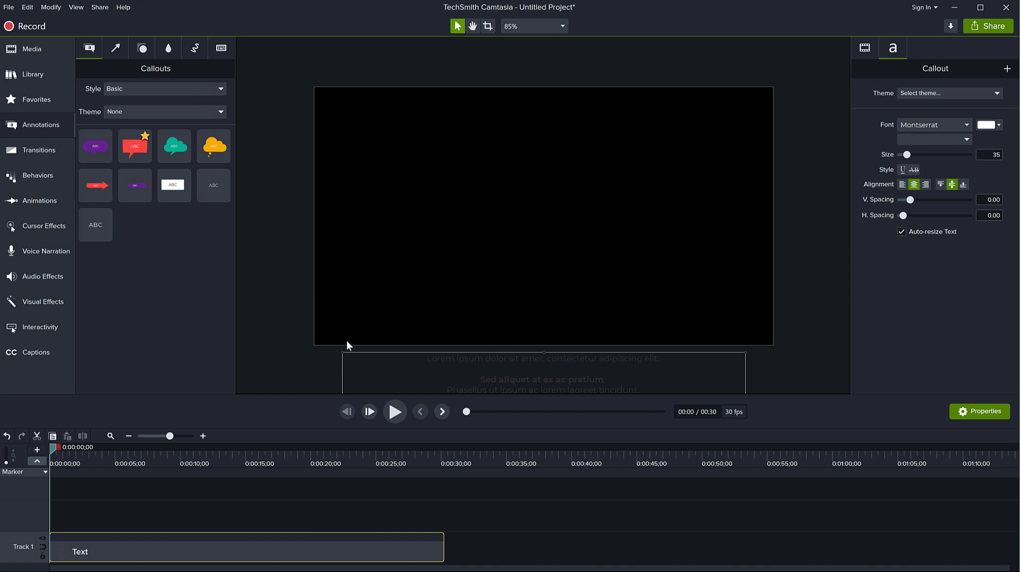
mouse_move(39, 200)
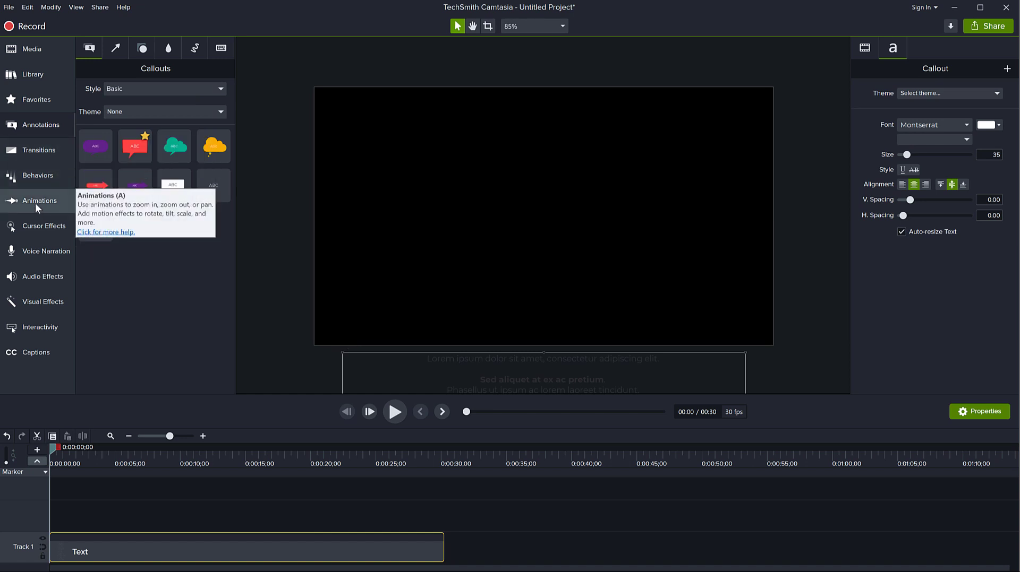
Step: Apply the Custom animation to the Text clip and stretch it across the full clip
click(39, 200)
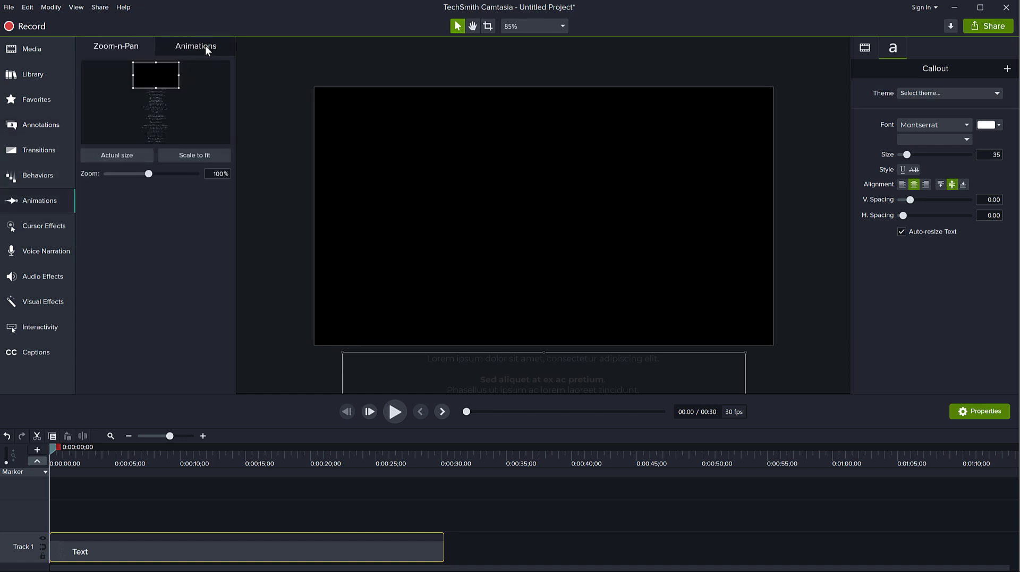
click(196, 46)
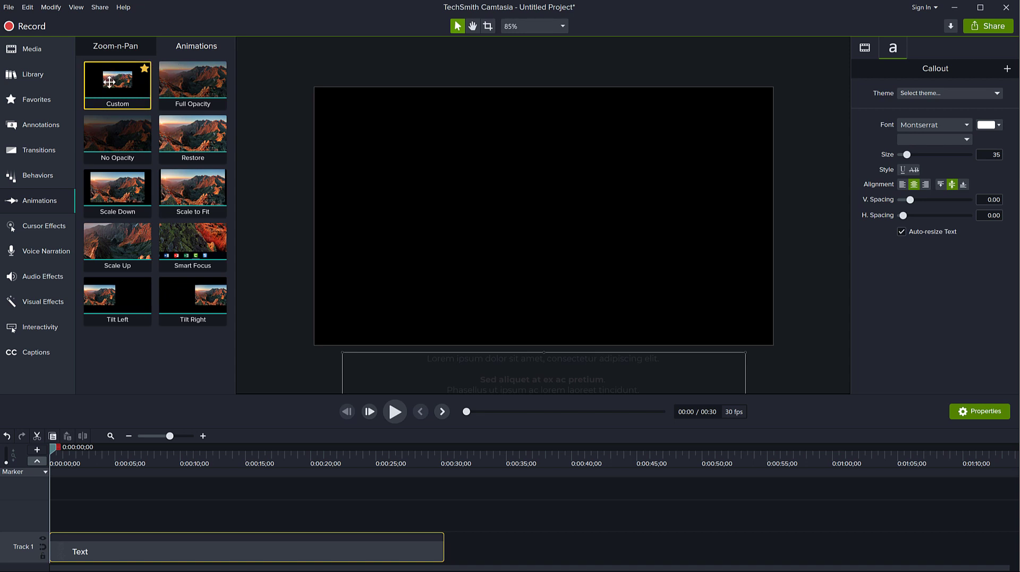
drag(116, 81, 157, 506)
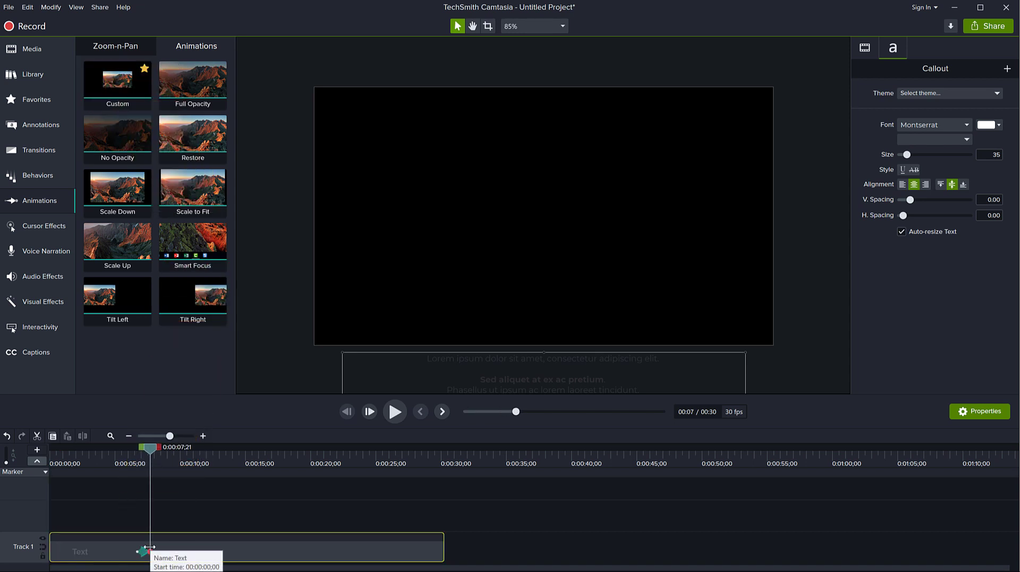
mouse_move(146, 520)
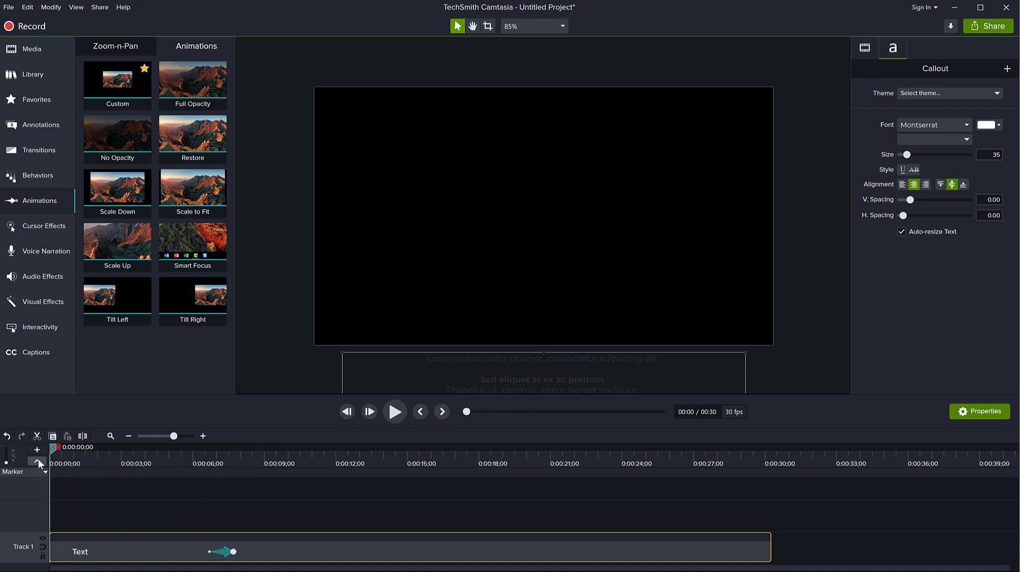
drag(59, 552, 182, 552)
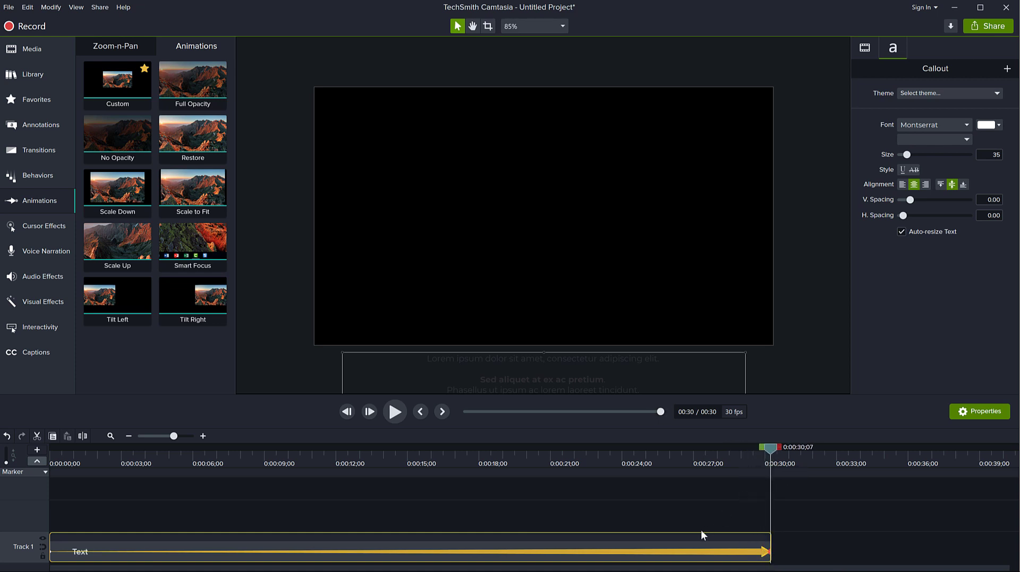
mouse_move(520, 364)
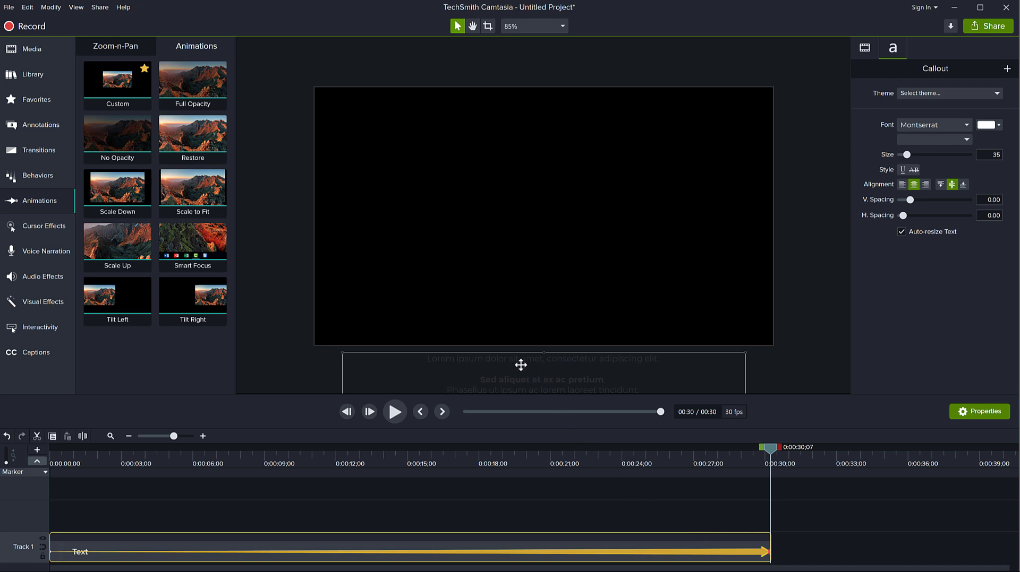
mouse_move(547, 69)
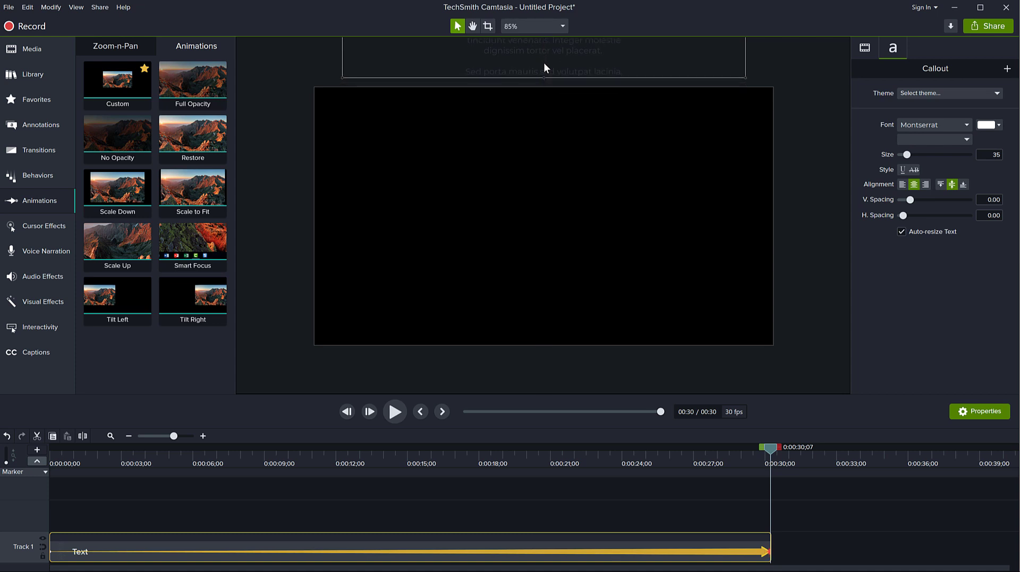
mouse_move(538, 136)
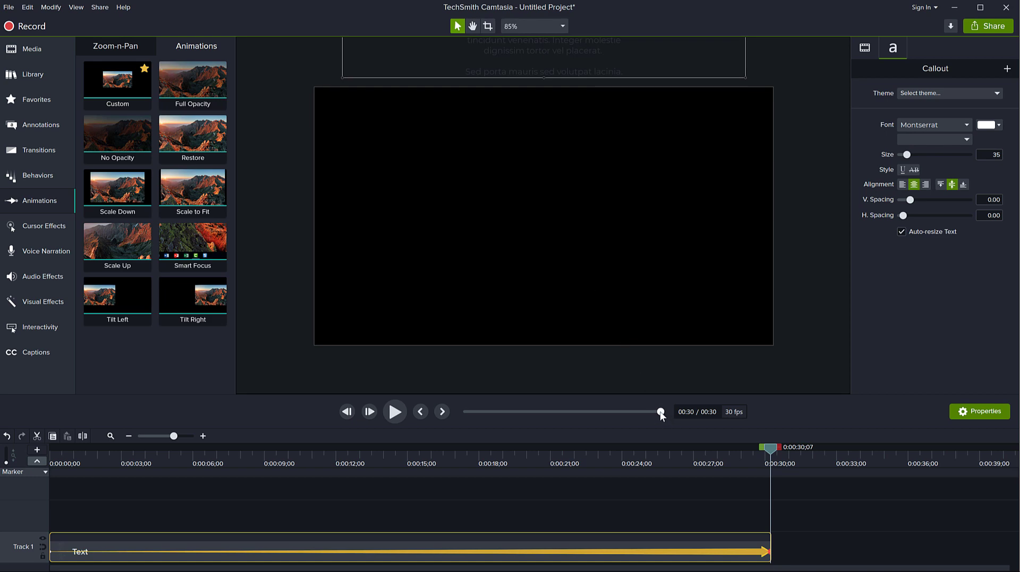
drag(660, 412, 489, 412)
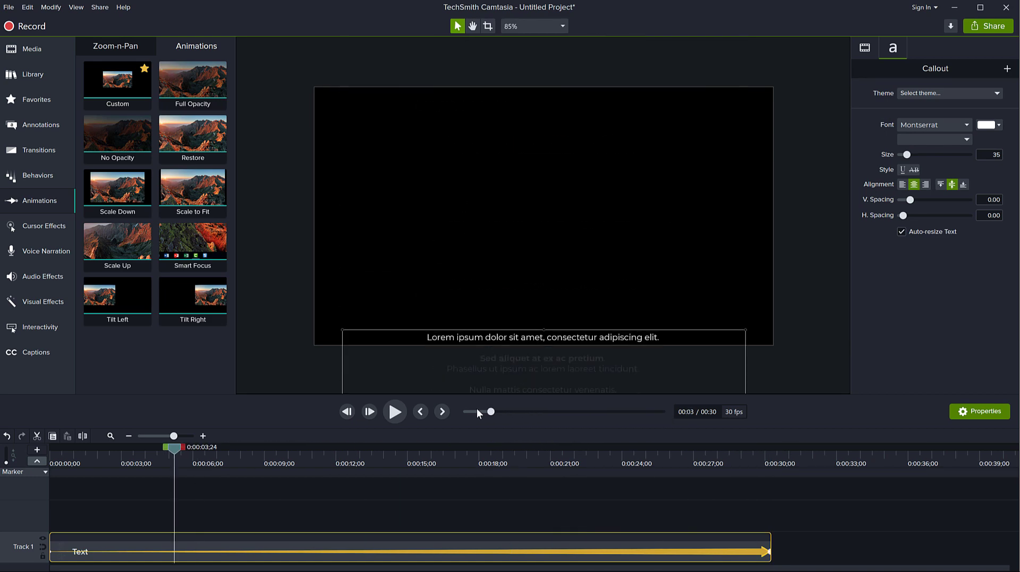
click(394, 411)
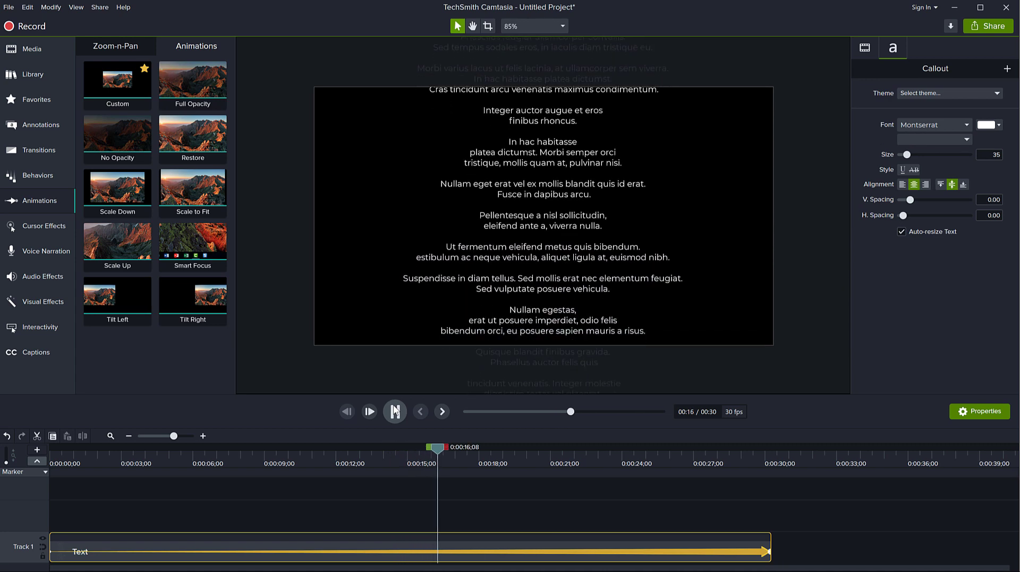
click(394, 411)
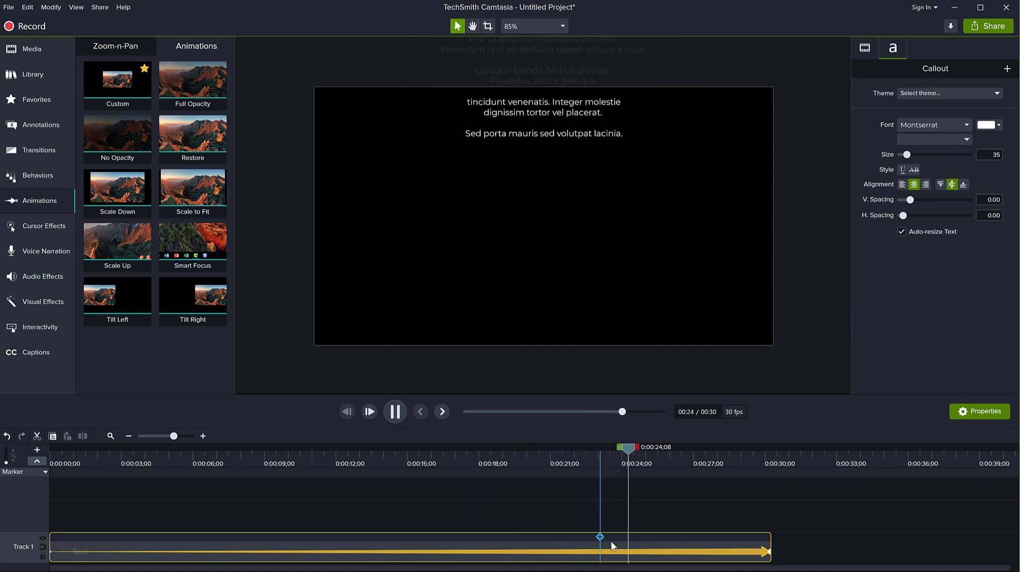
click(394, 411)
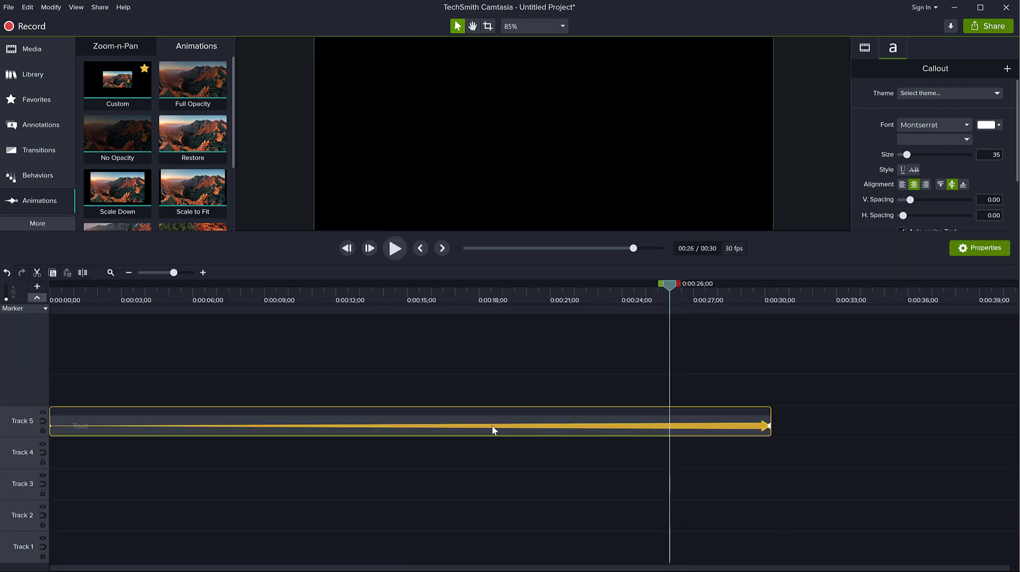
Step: Switch the scroll animation's easing from Auto to Linear
right_click(492, 430)
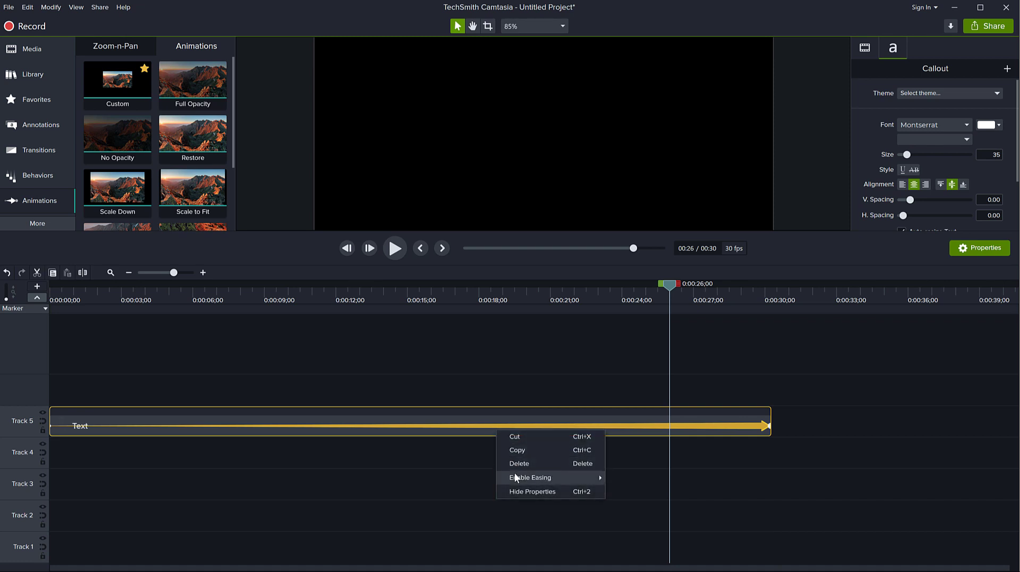
mouse_move(530, 477)
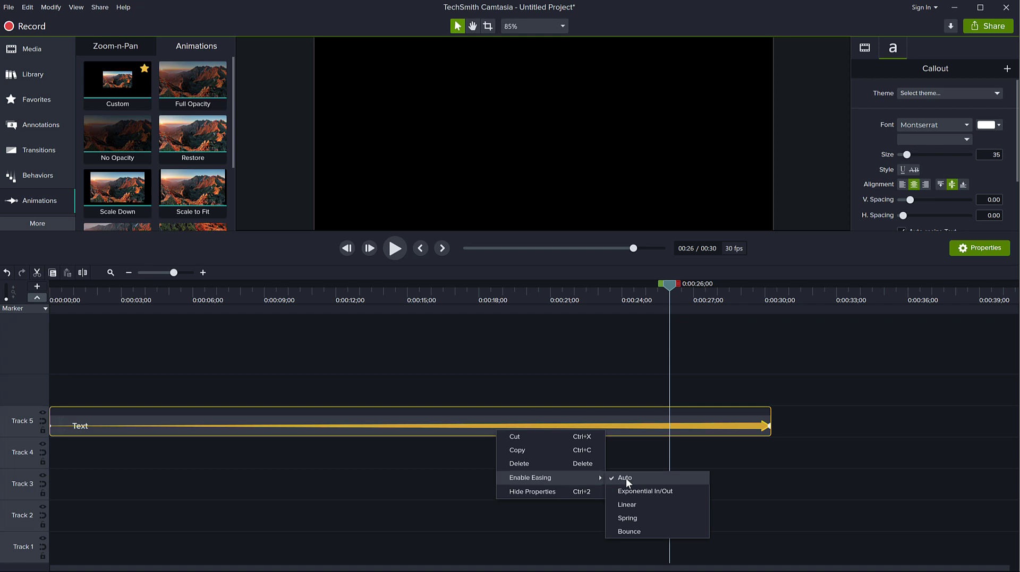
mouse_move(626, 505)
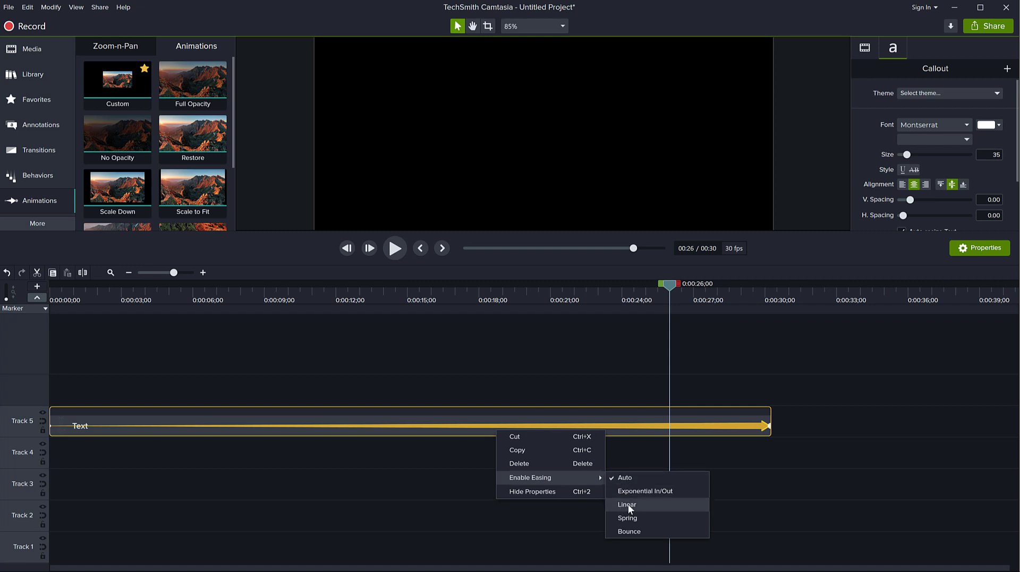
click(626, 505)
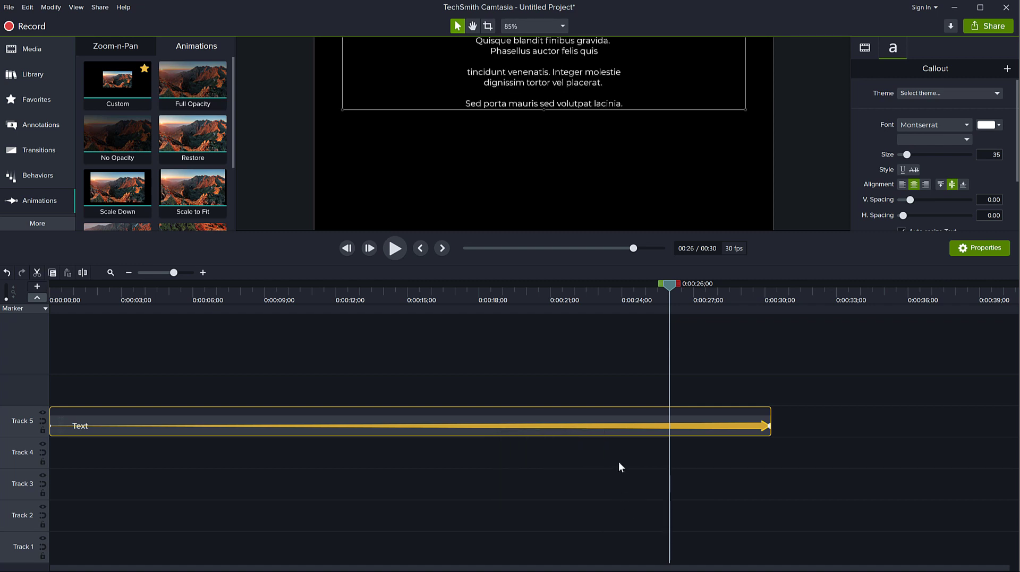
mouse_move(695, 471)
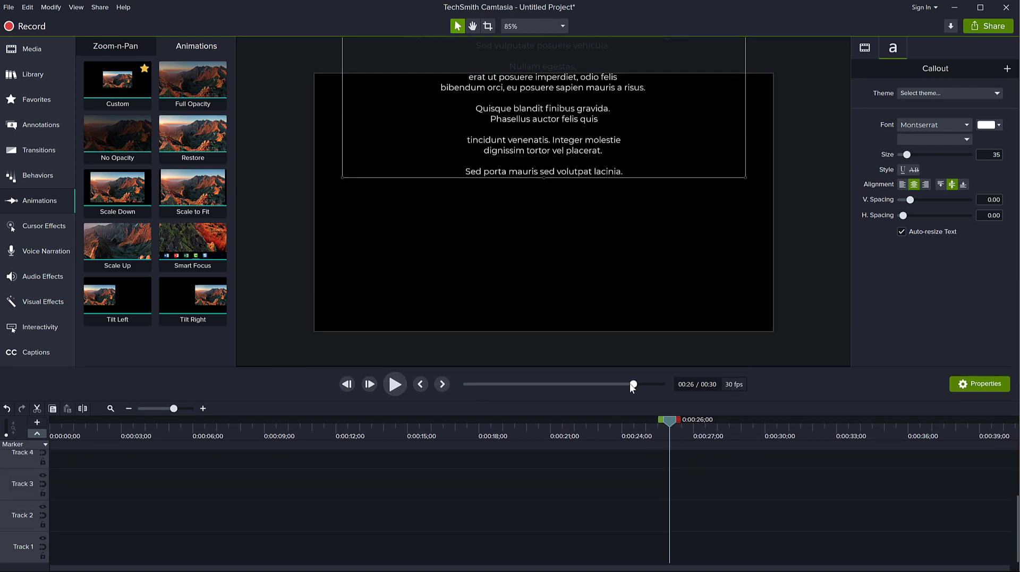
click(394, 385)
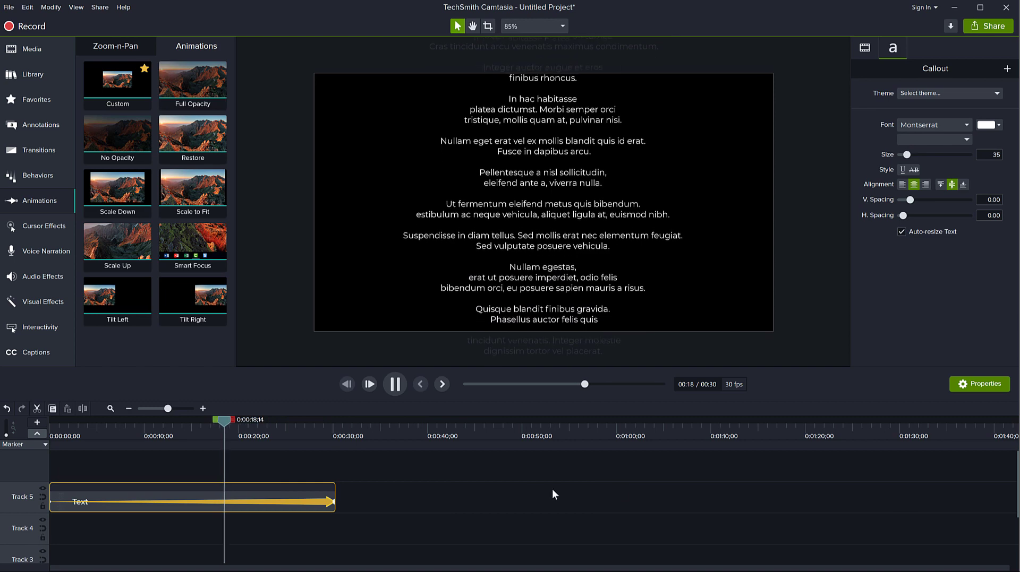
Step: Lengthen the Text clip to 60 seconds and stretch the scroll animation to its end
click(394, 384)
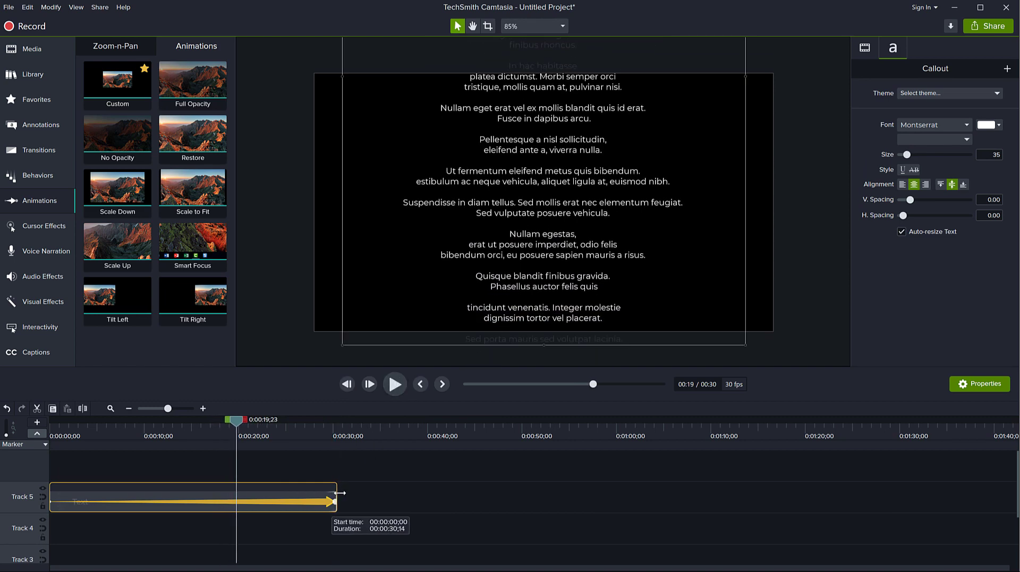
drag(339, 493, 612, 489)
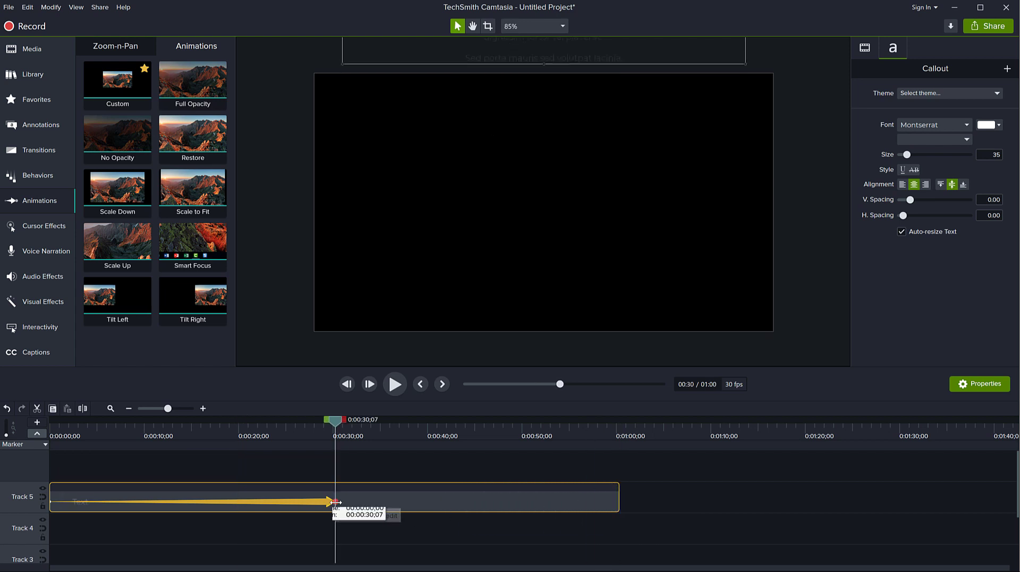
drag(331, 501, 435, 501)
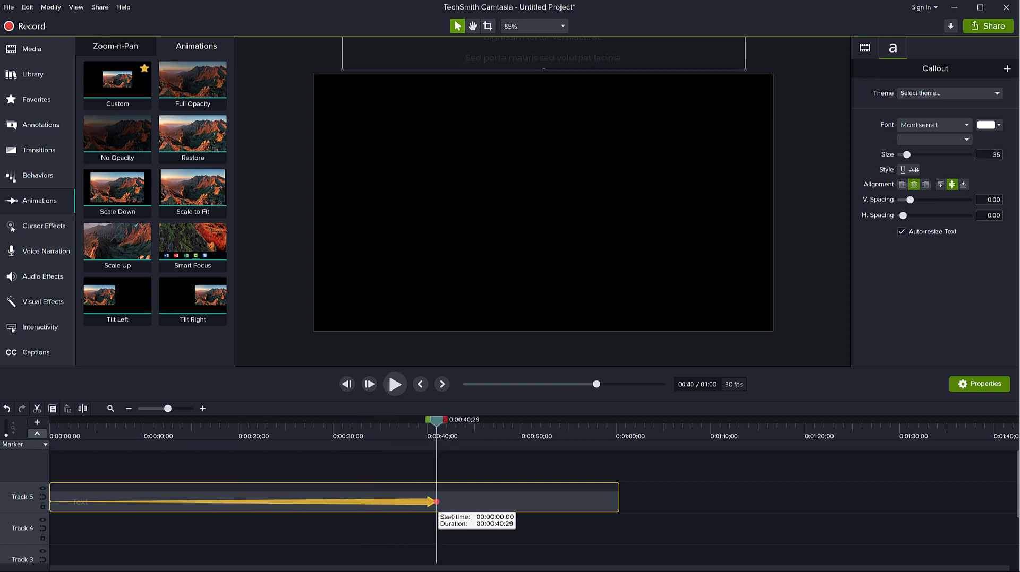
drag(435, 501, 614, 501)
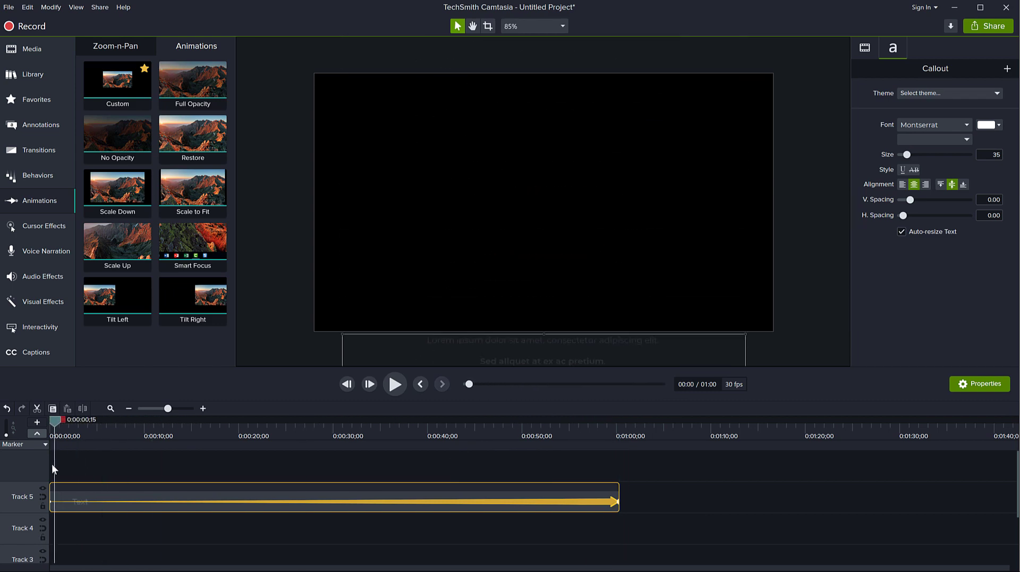
Step: Play the credits from the start and watch the lorem ipsum lines scroll up, around 14 seconds
click(394, 384)
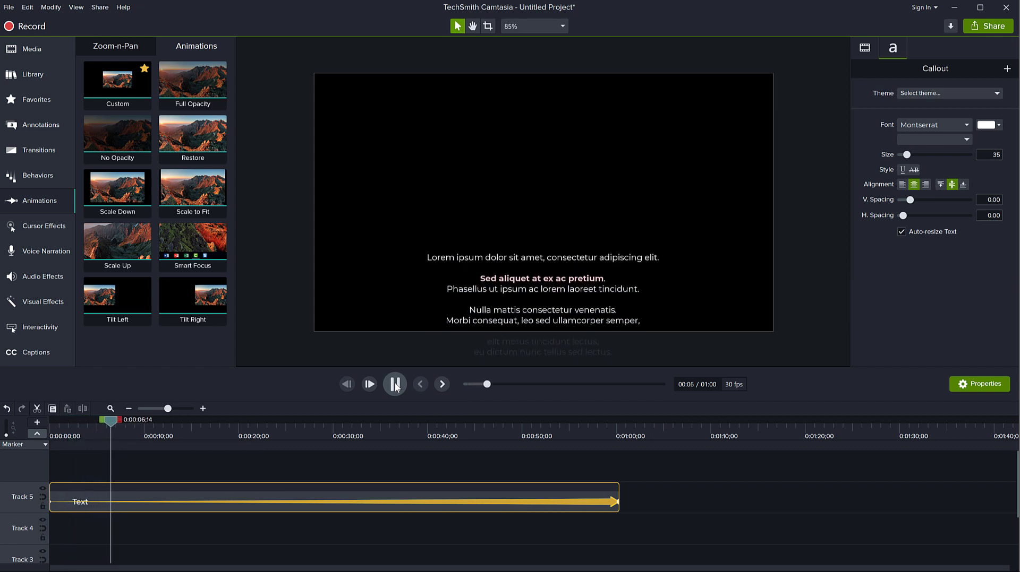
click(394, 384)
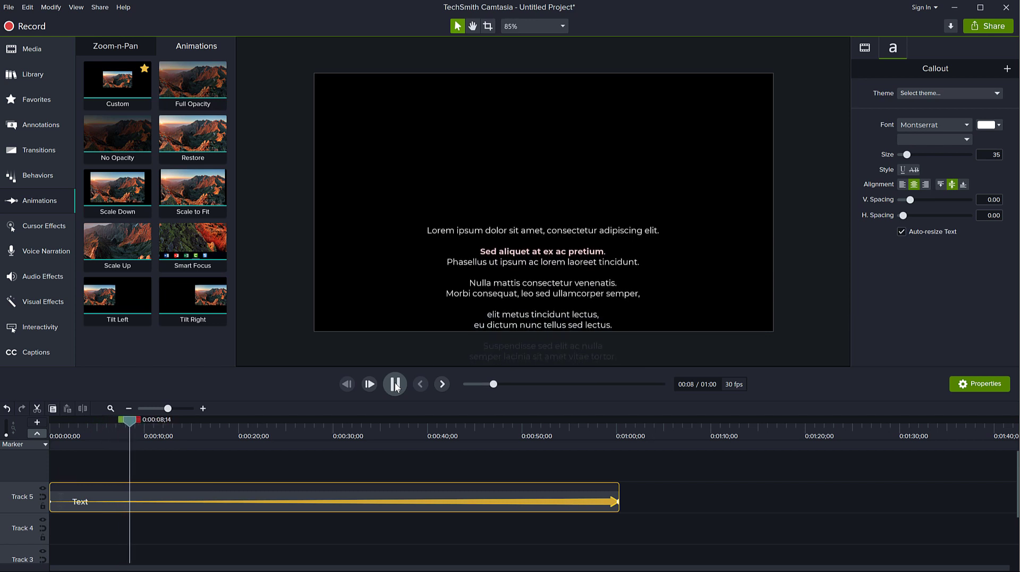
click(394, 384)
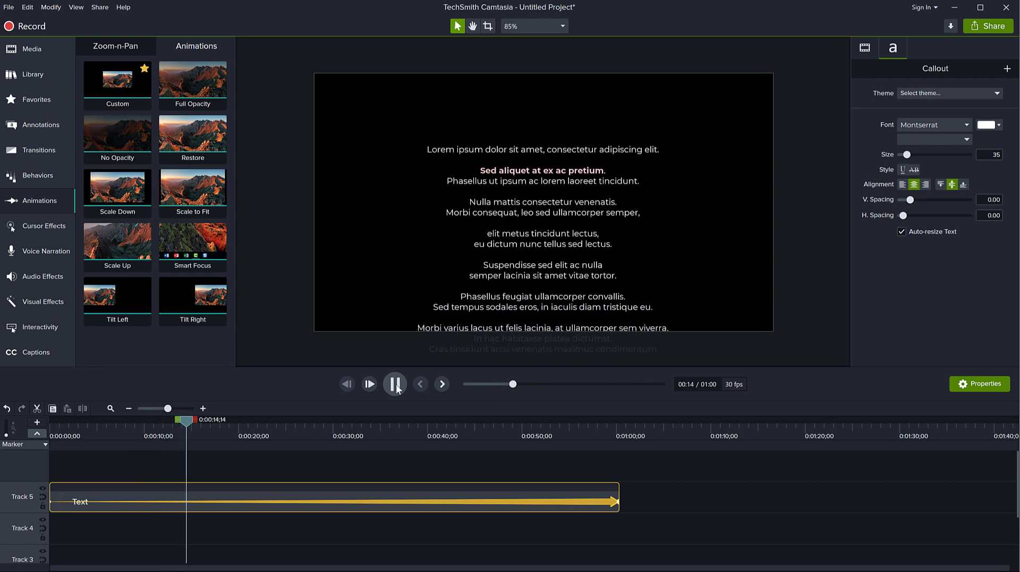
Step: Add the Track 5 credits text clip to the library
right_click(397, 497)
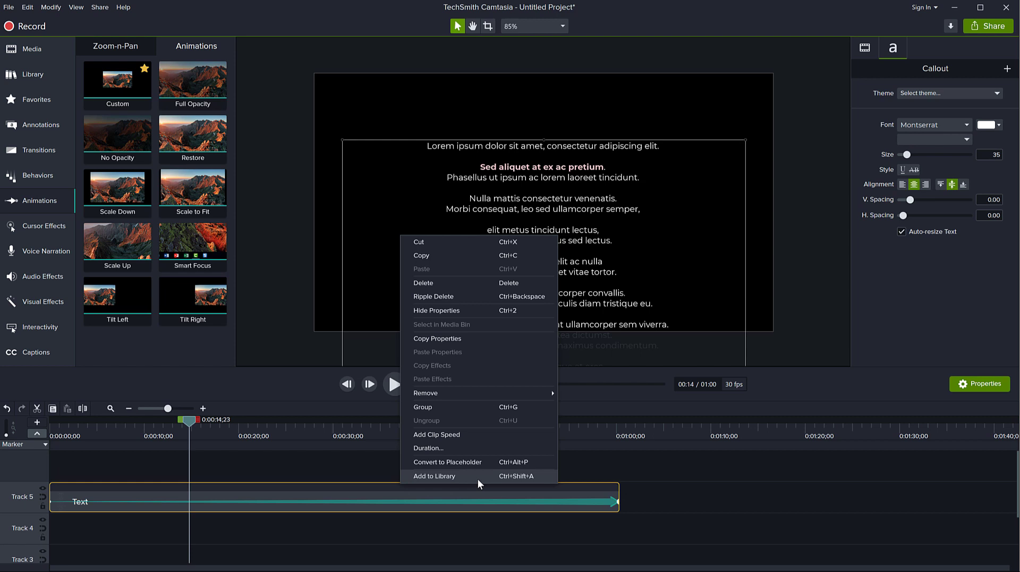
click(327, 468)
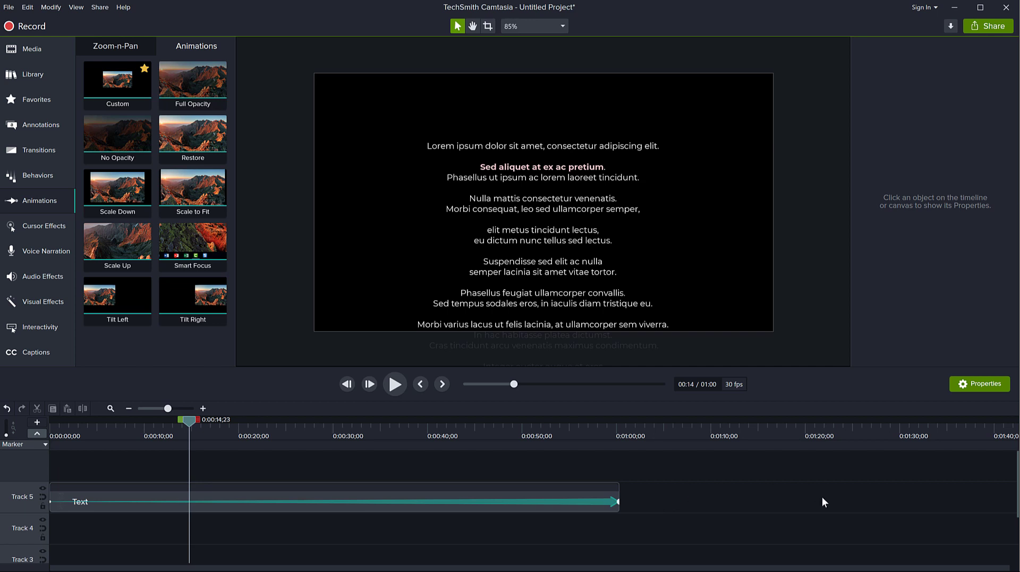
mouse_move(617, 318)
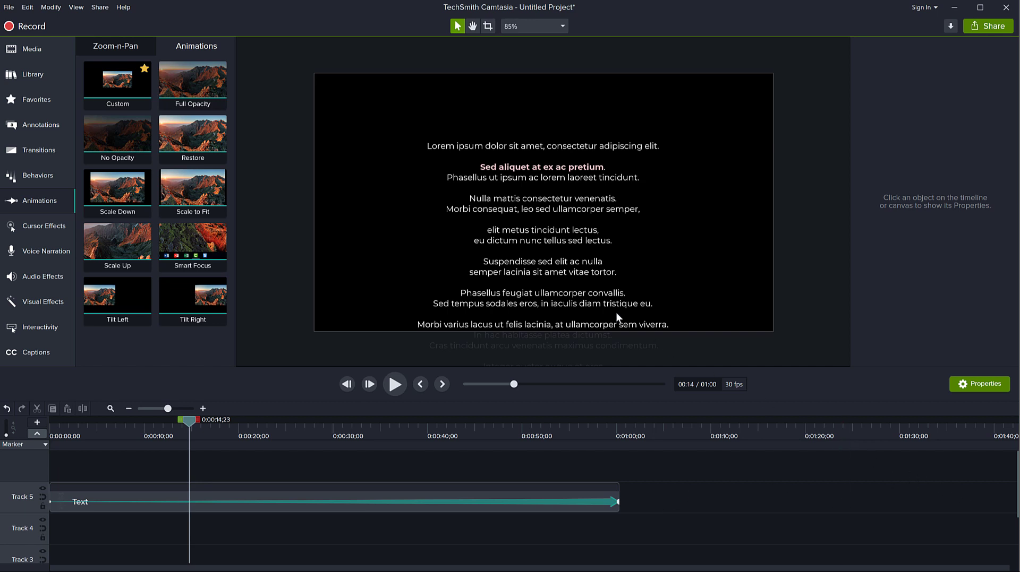
mouse_move(557, 234)
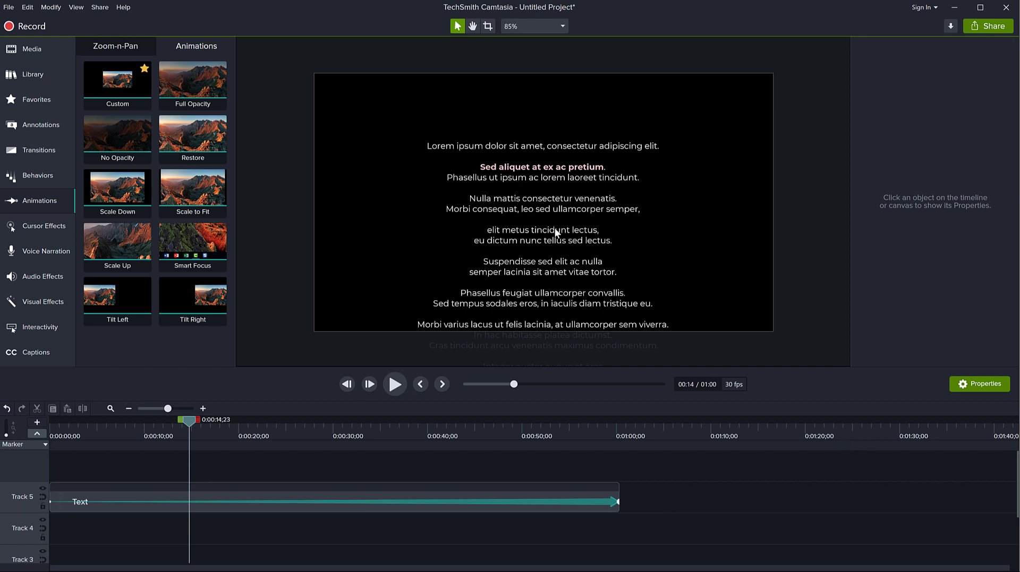
mouse_move(720, 279)
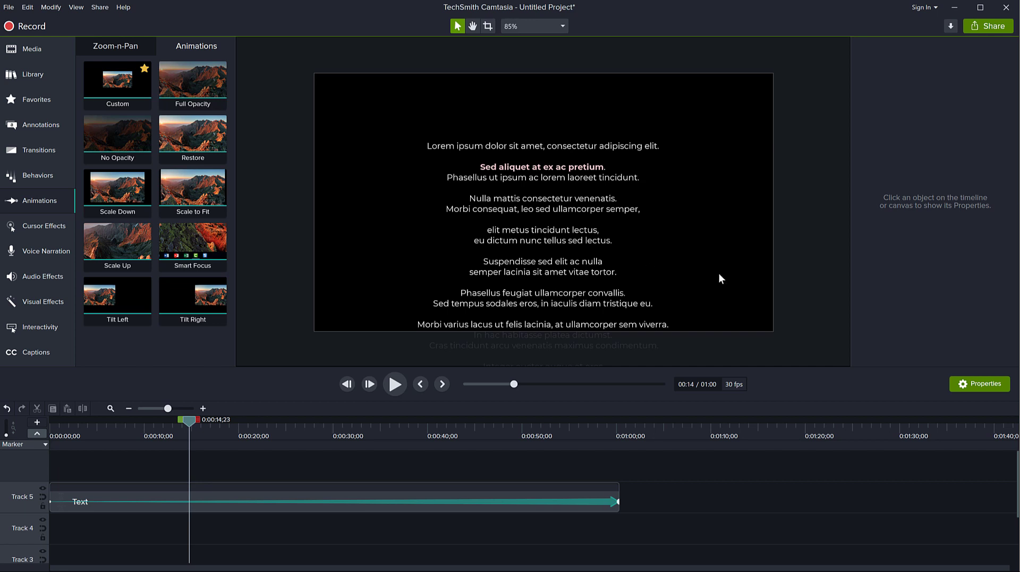
mouse_move(724, 283)
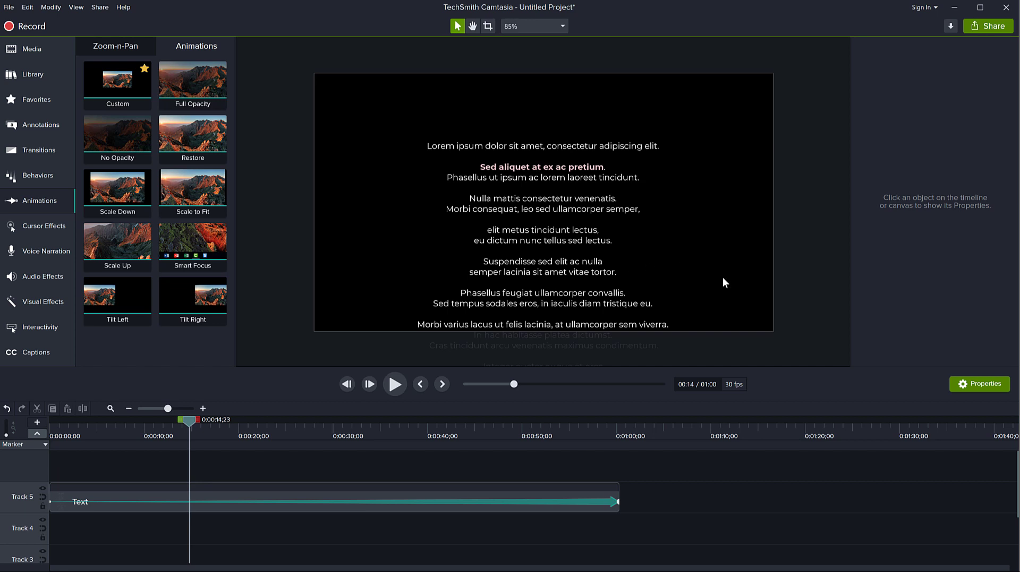
mouse_move(542, 238)
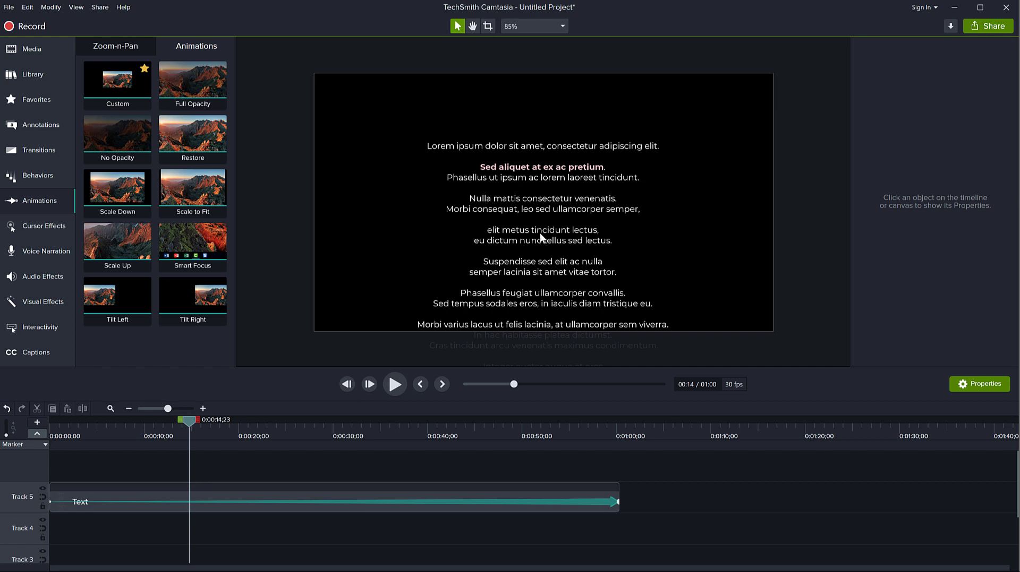
mouse_move(525, 419)
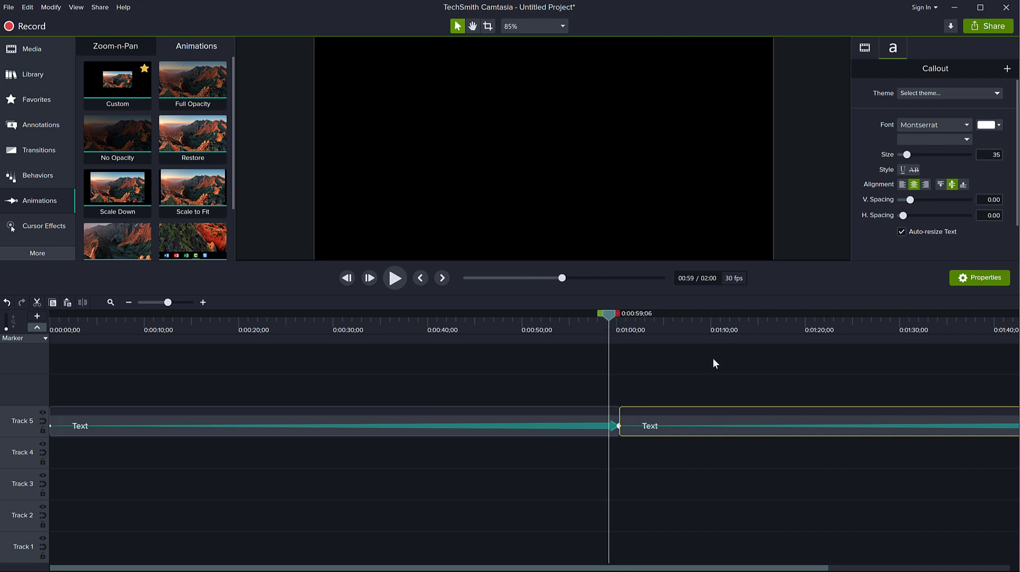
mouse_move(773, 230)
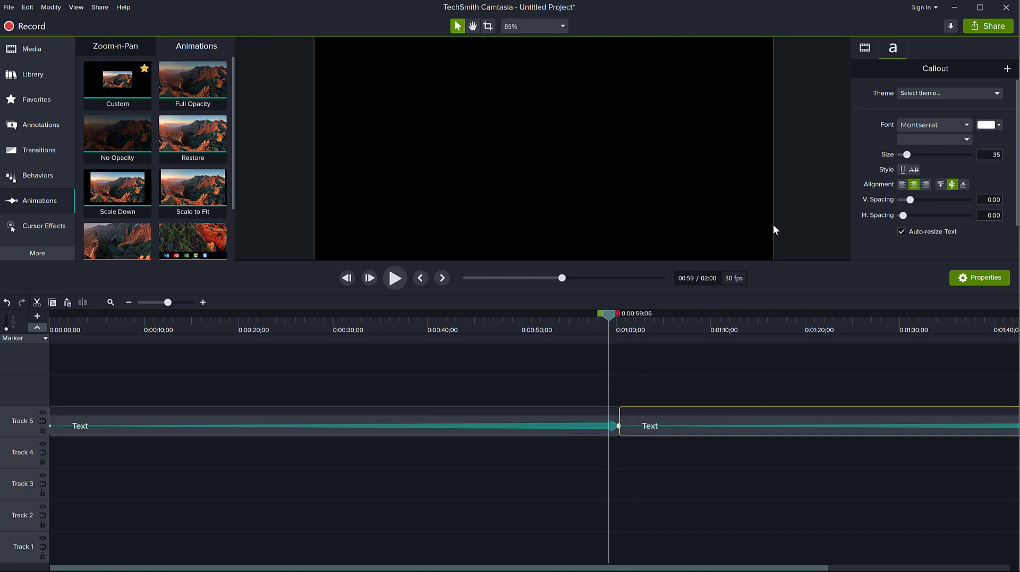
mouse_move(751, 266)
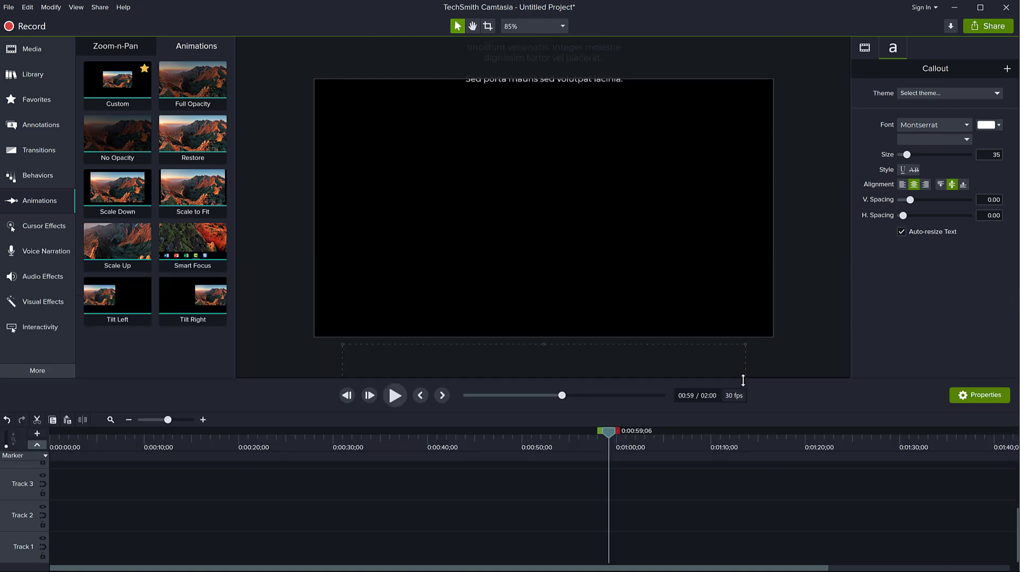
mouse_move(774, 535)
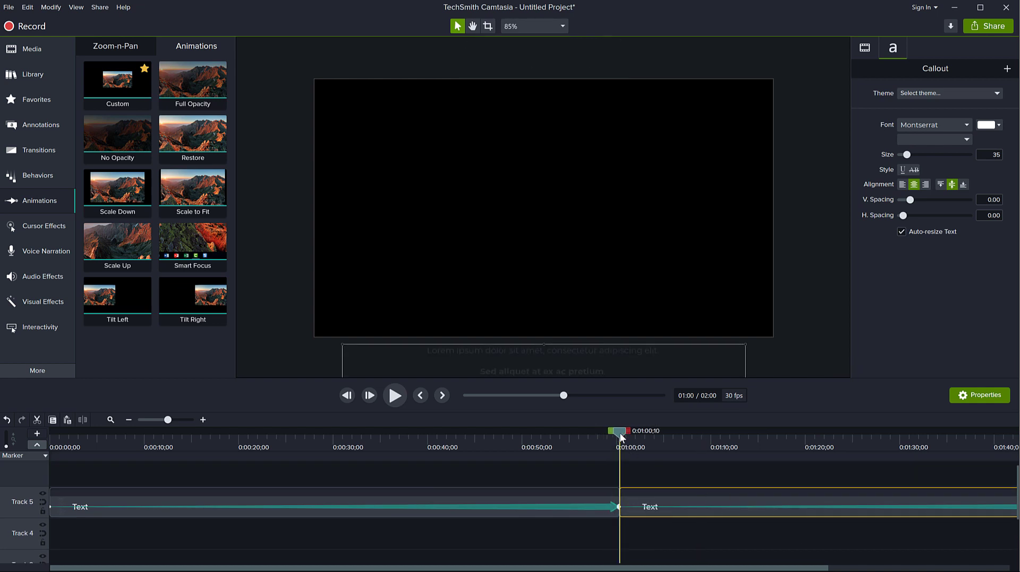
Step: Scrub back and drag the second Text clip to Track 6 starting near 0:40
drag(620, 431, 551, 431)
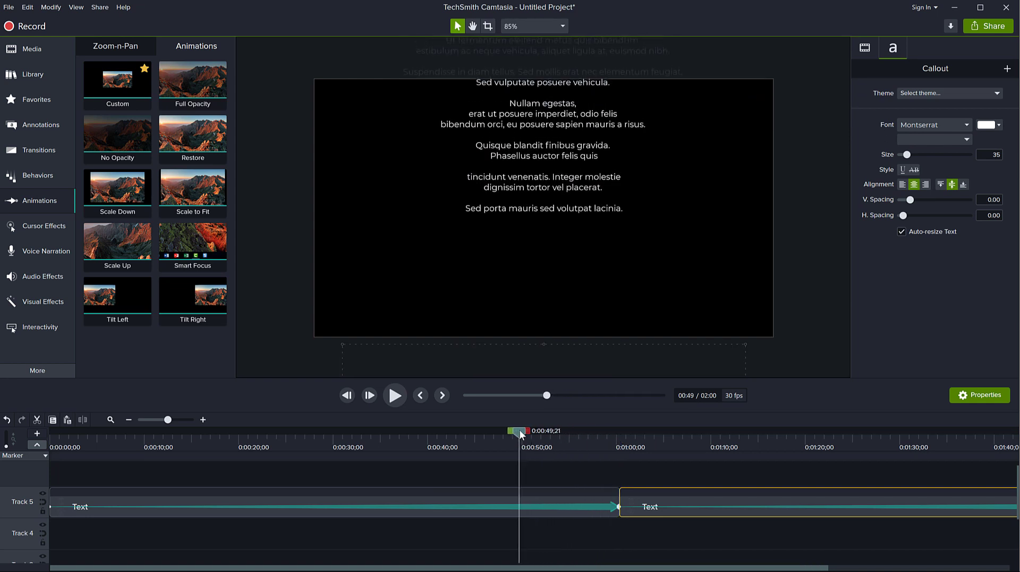
drag(519, 431, 441, 432)
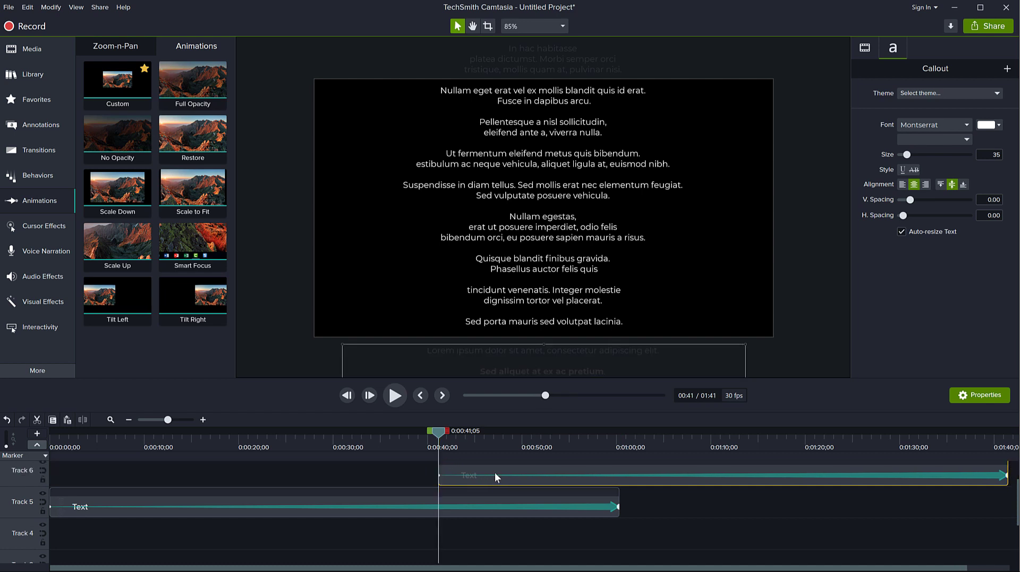
mouse_move(465, 489)
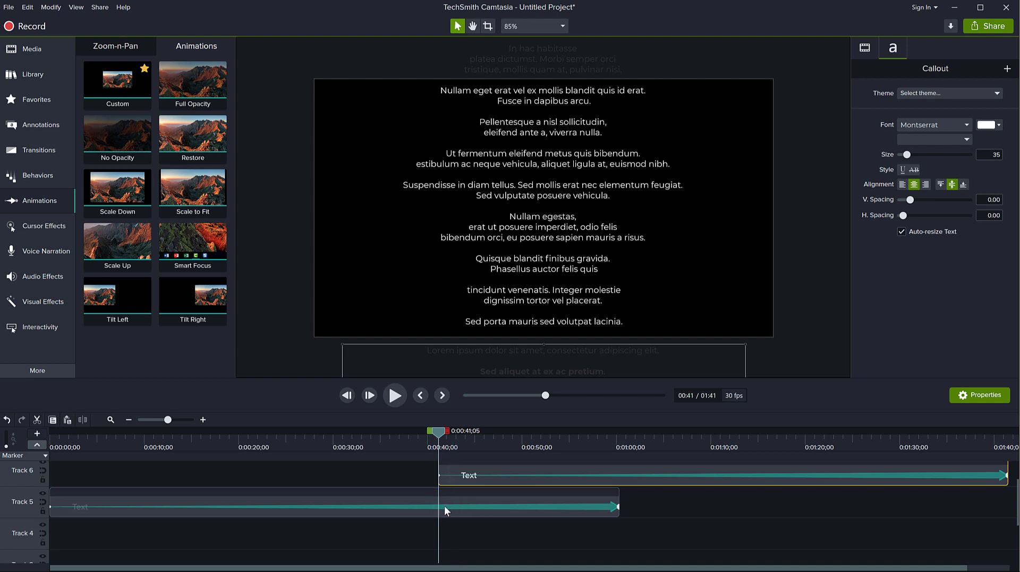
mouse_move(470, 512)
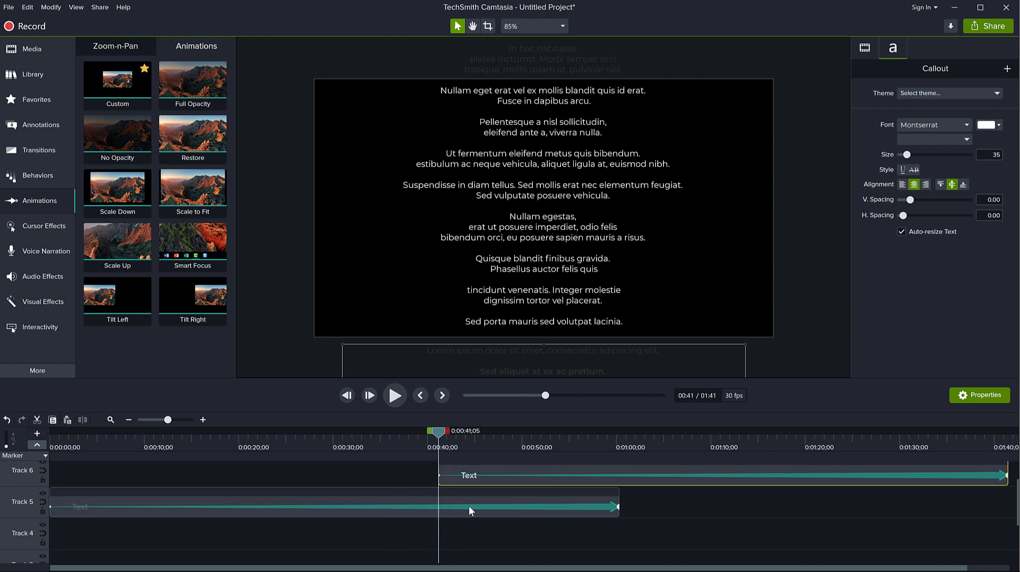
click(394, 396)
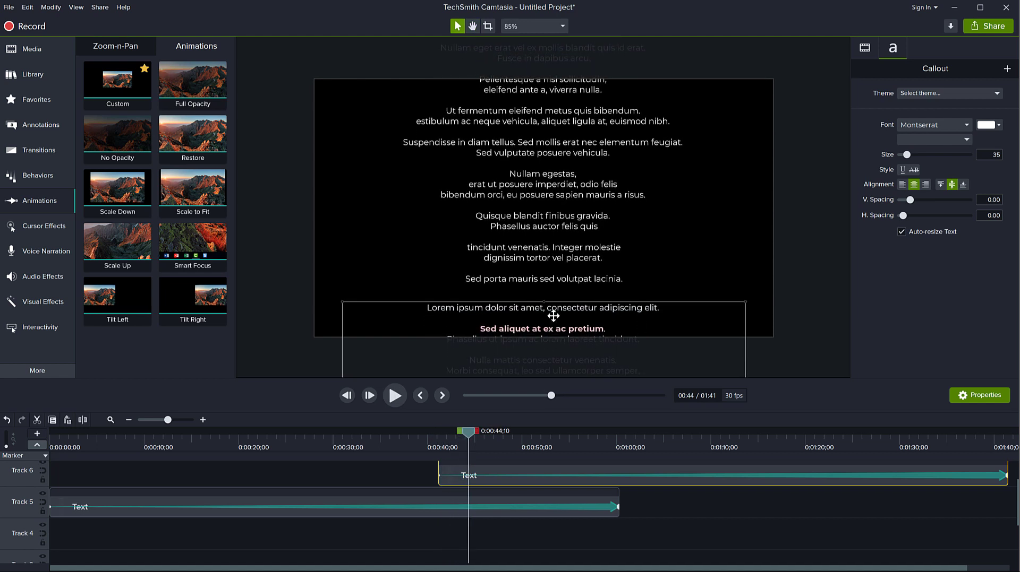
click(985, 124)
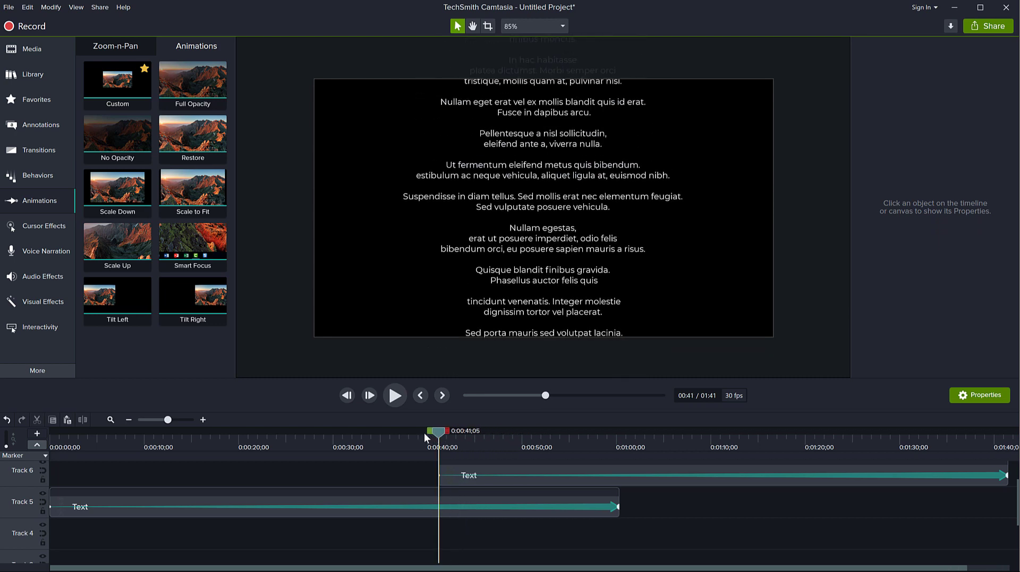
drag(437, 431, 502, 431)
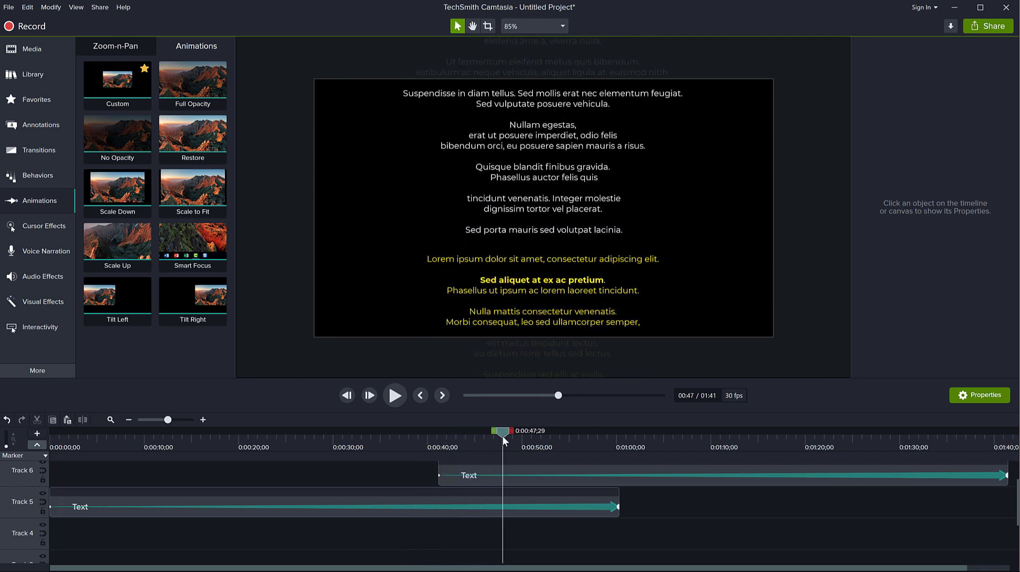
mouse_move(993, 485)
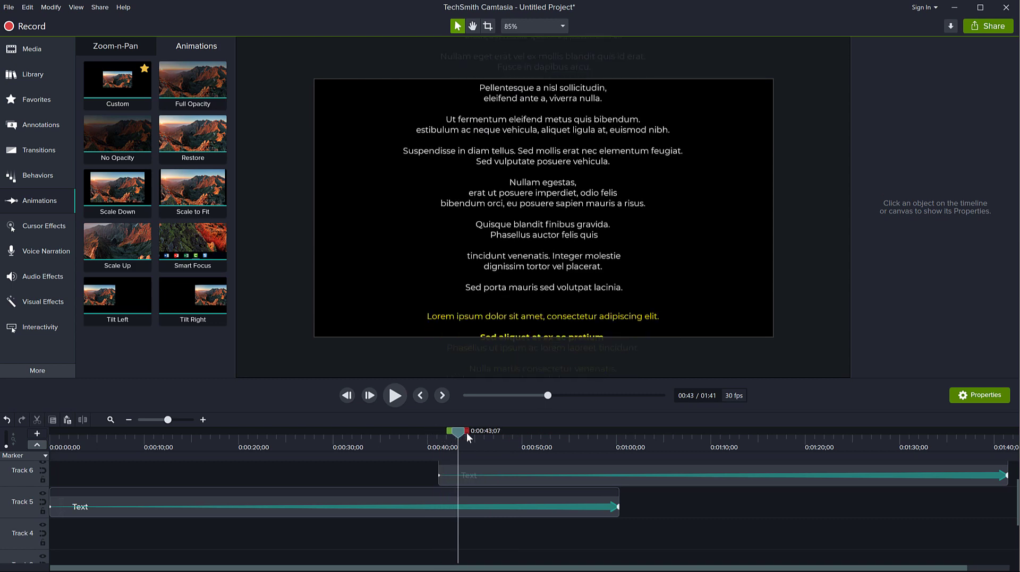
drag(467, 431, 424, 431)
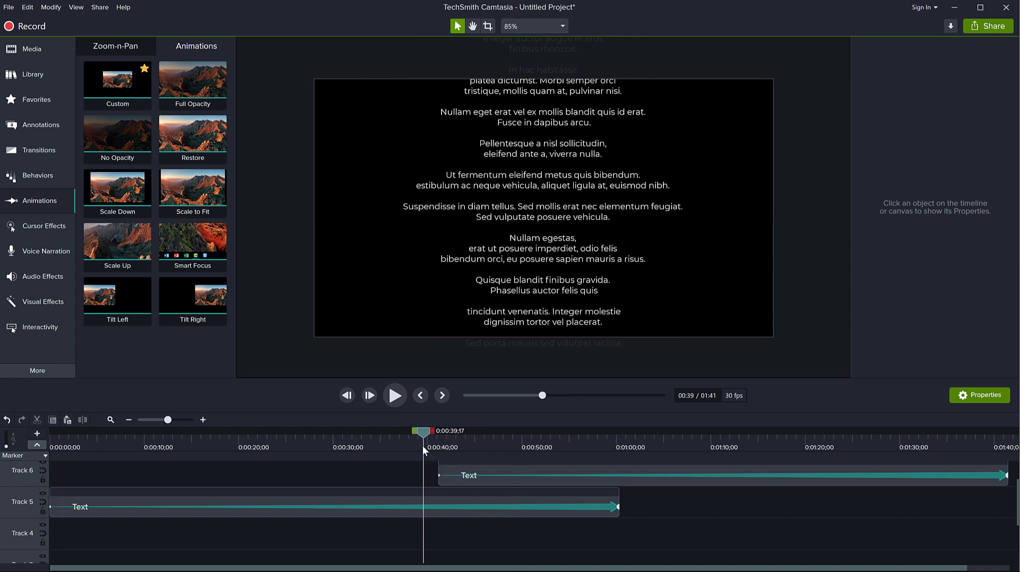
click(394, 396)
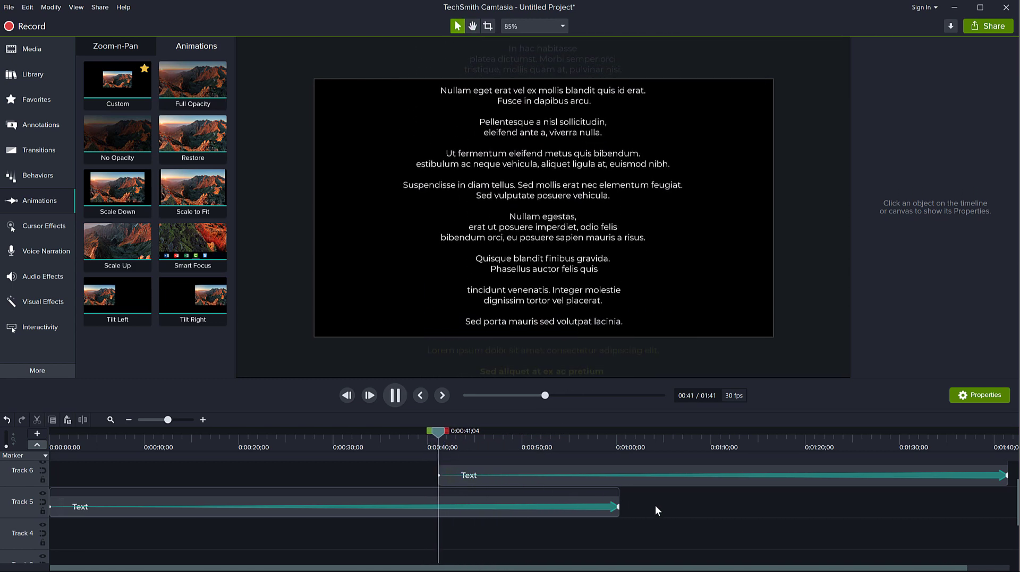